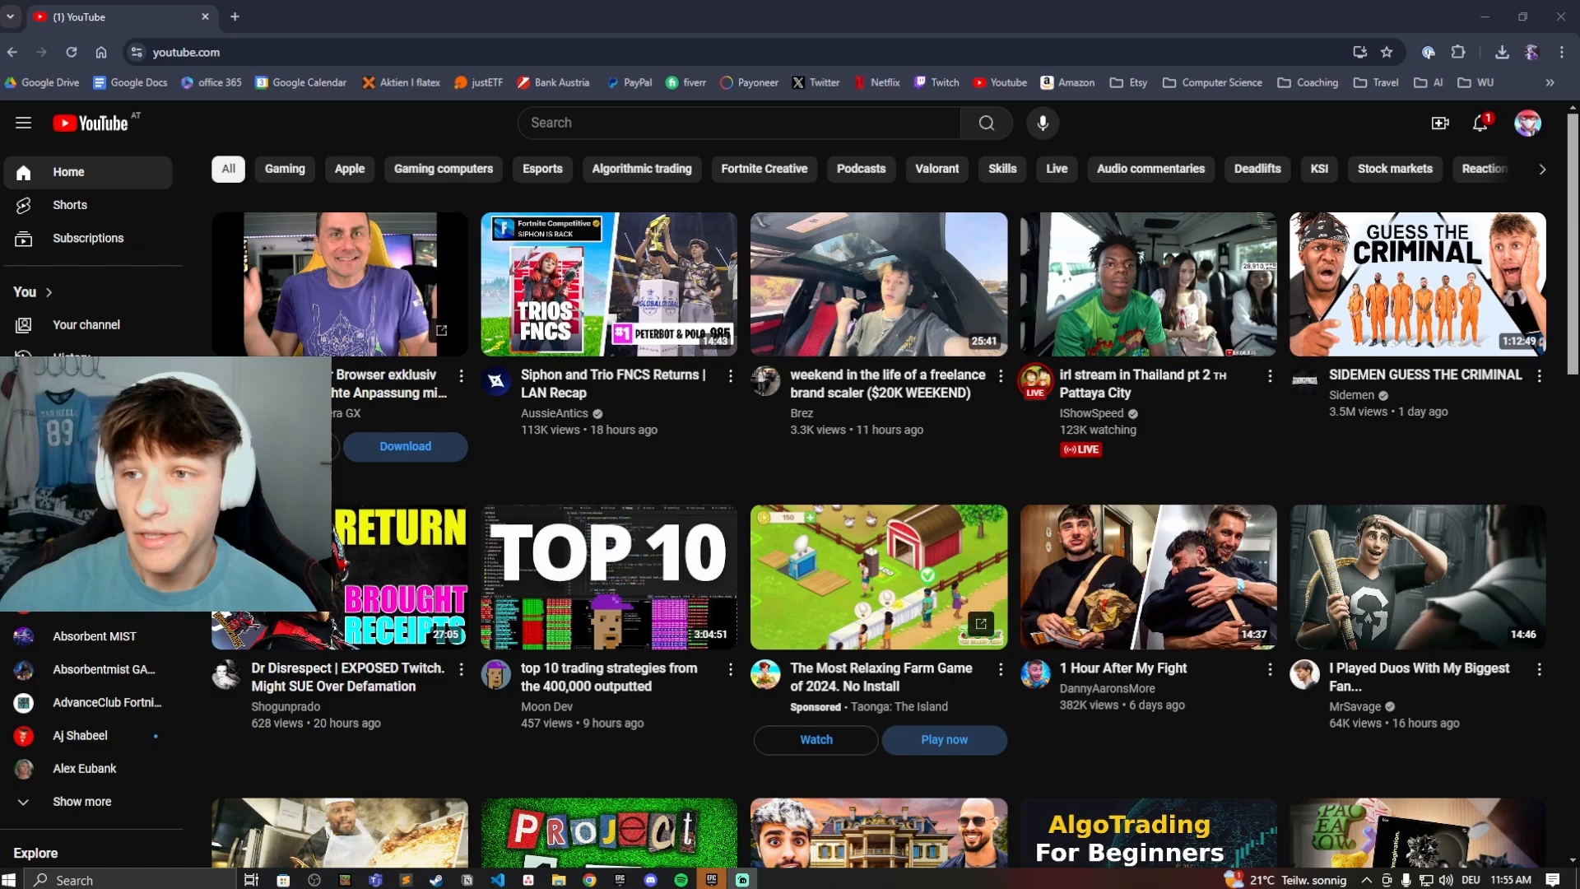
pyautogui.moveTo(816, 447)
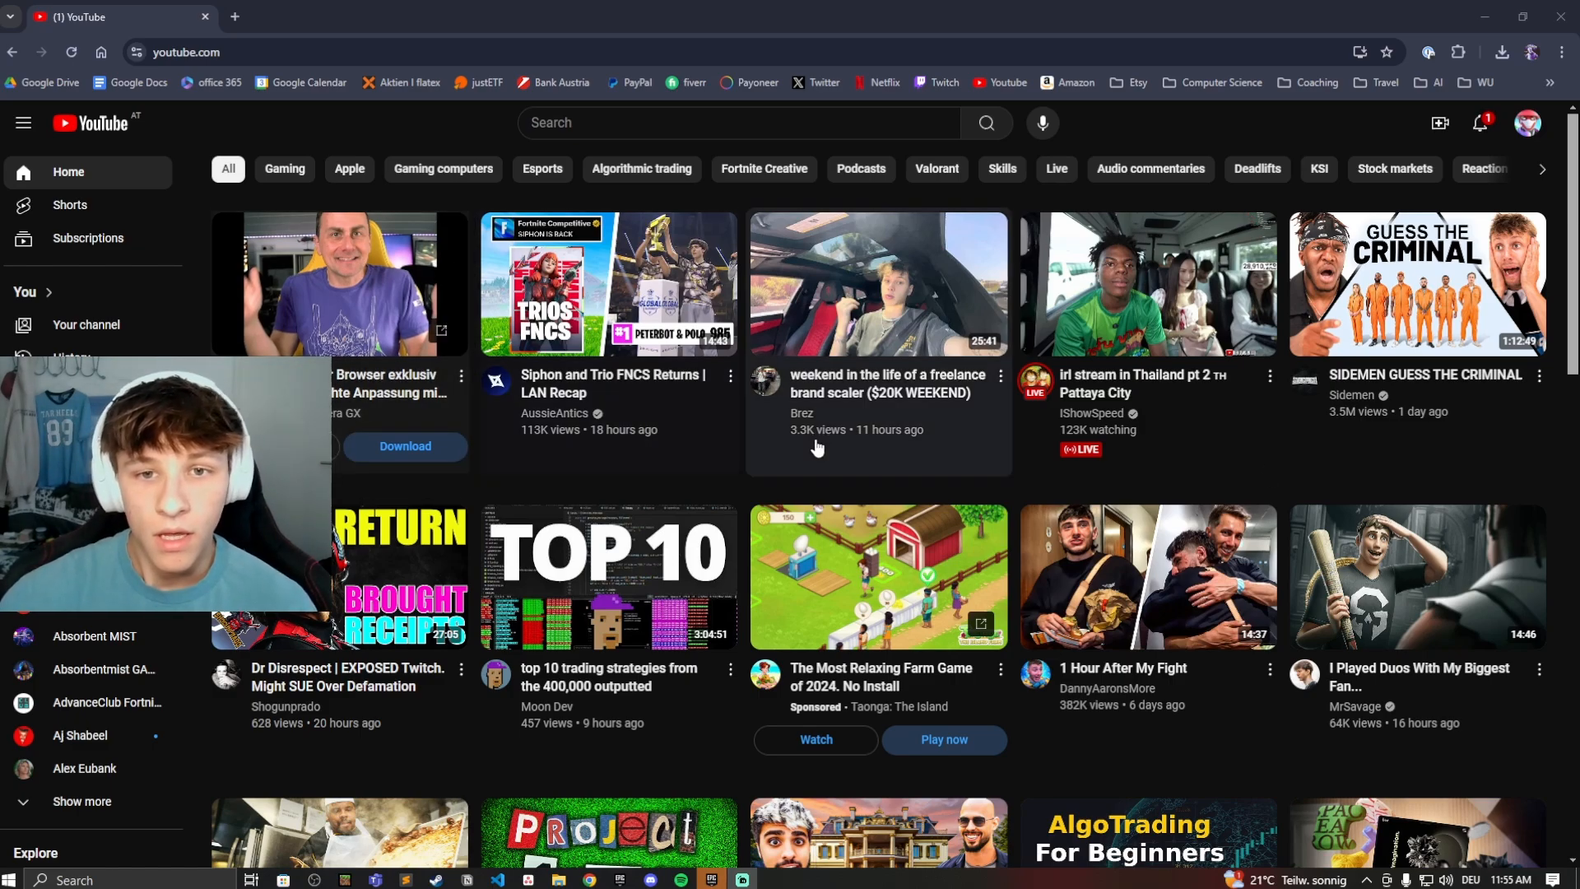
pyautogui.moveTo(607, 282)
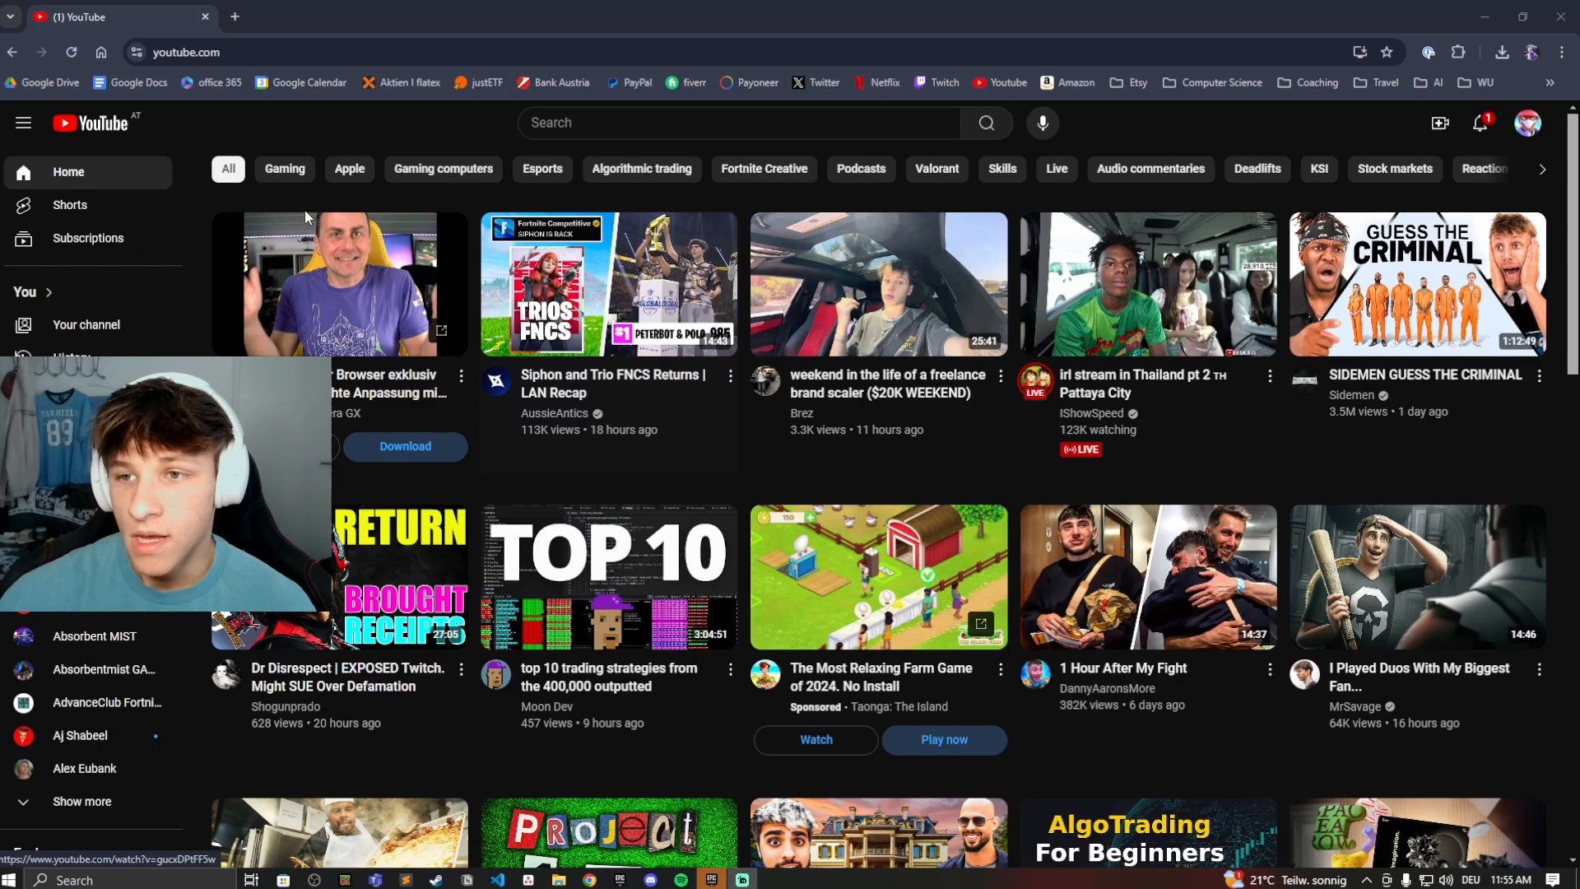
pyautogui.moveTo(338, 283)
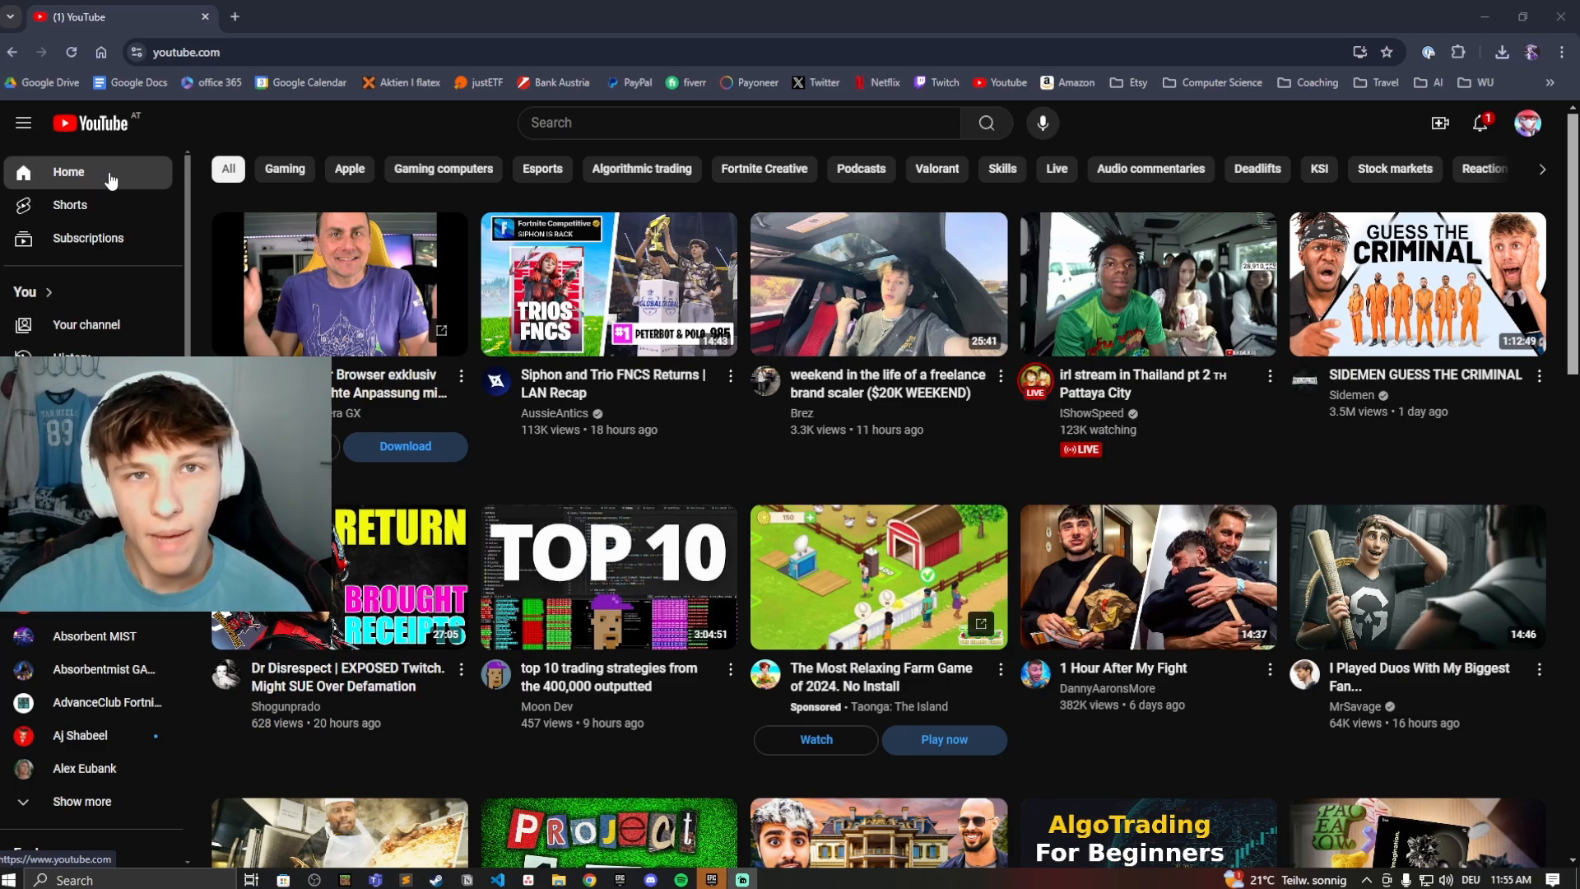
# - From the YouTube sidebar History page, open Comments in Google My Activity
pyautogui.click(22, 122)
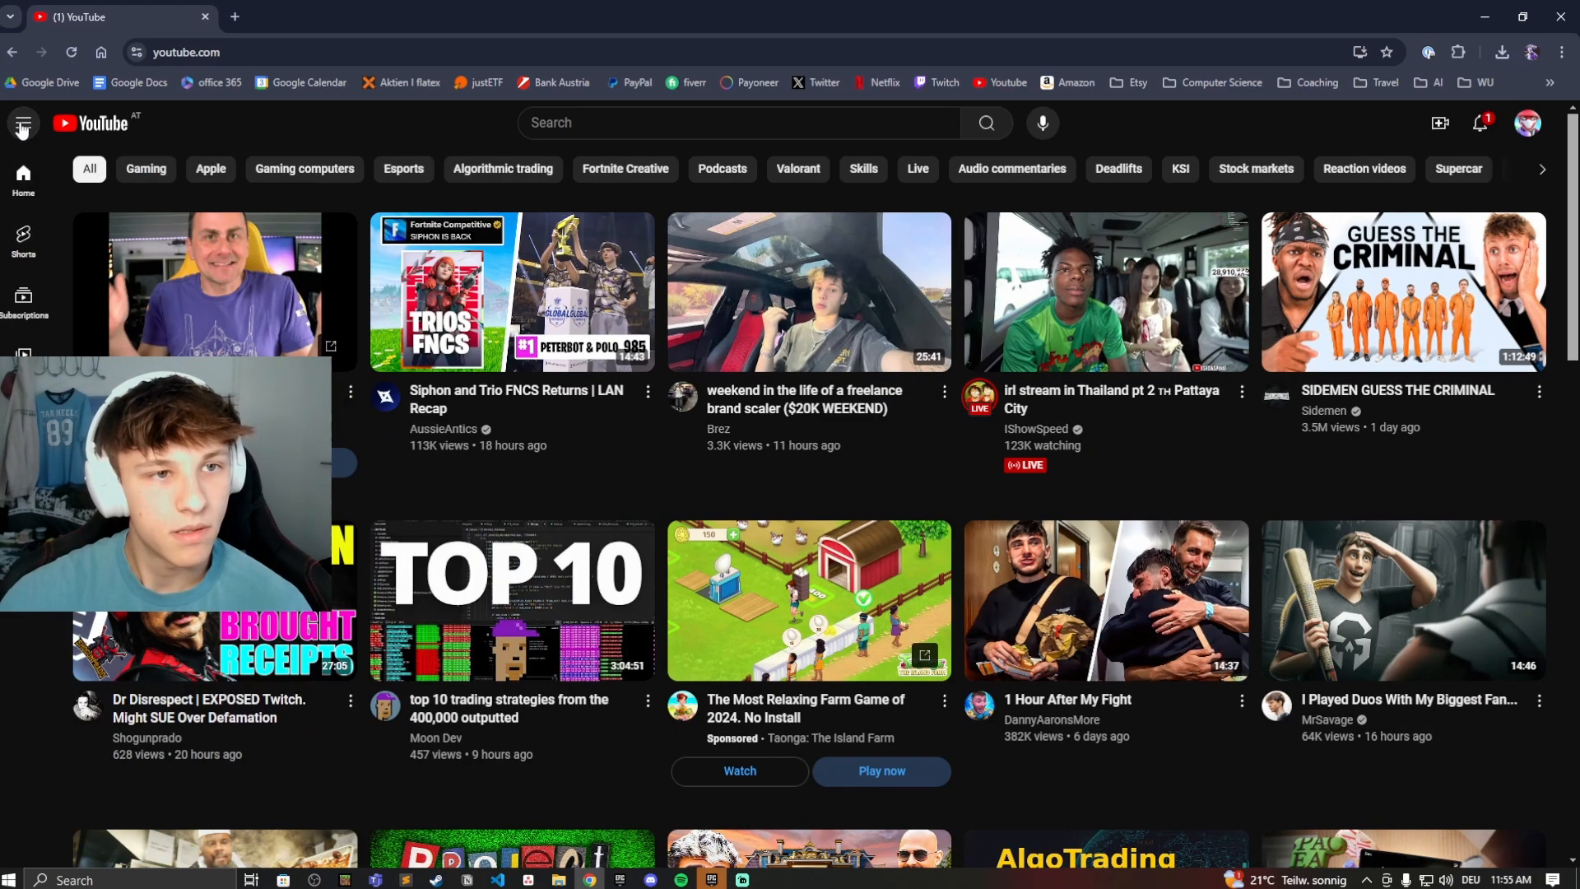
pyautogui.click(22, 122)
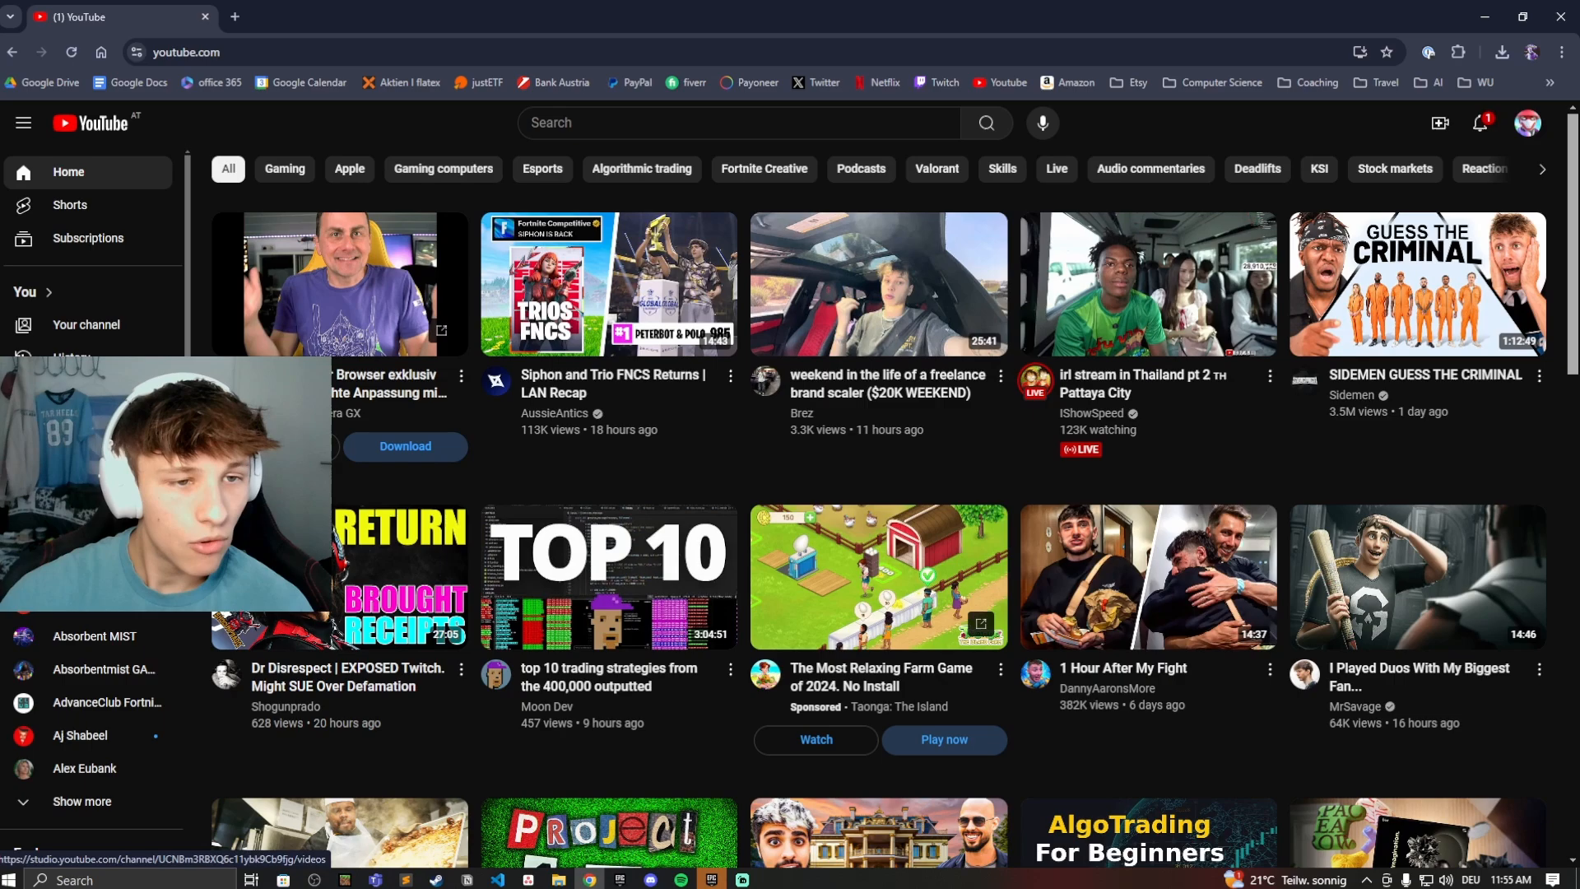
pyautogui.click(70, 358)
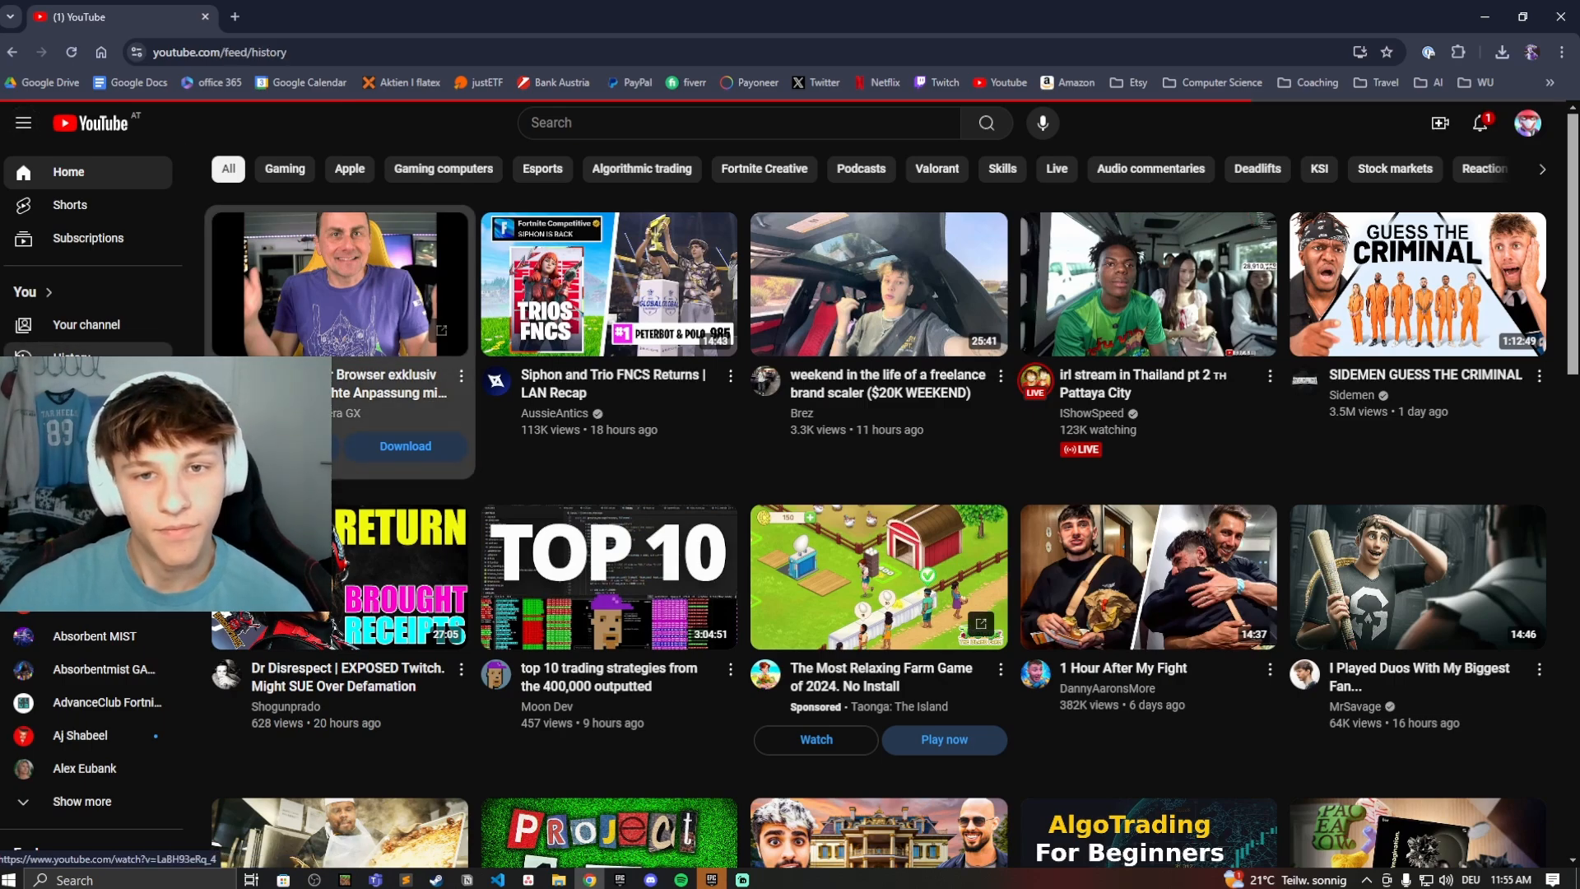
pyautogui.click(70, 355)
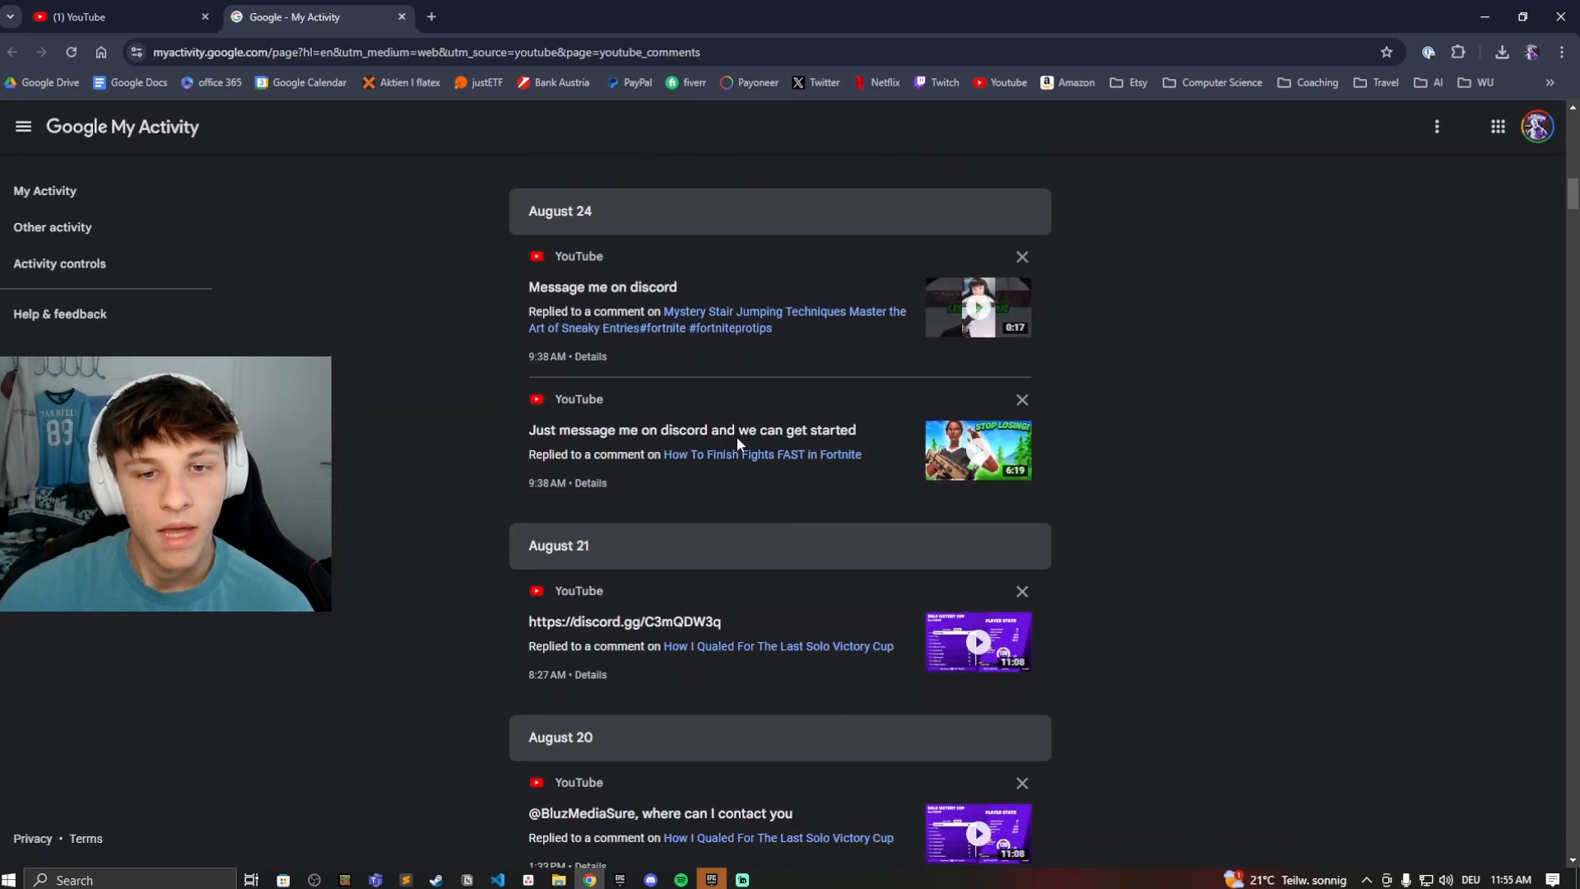
# - Scroll back to the July comments and open the July 5 comment's FNCS Qualifier video
pyautogui.scroll(-3)
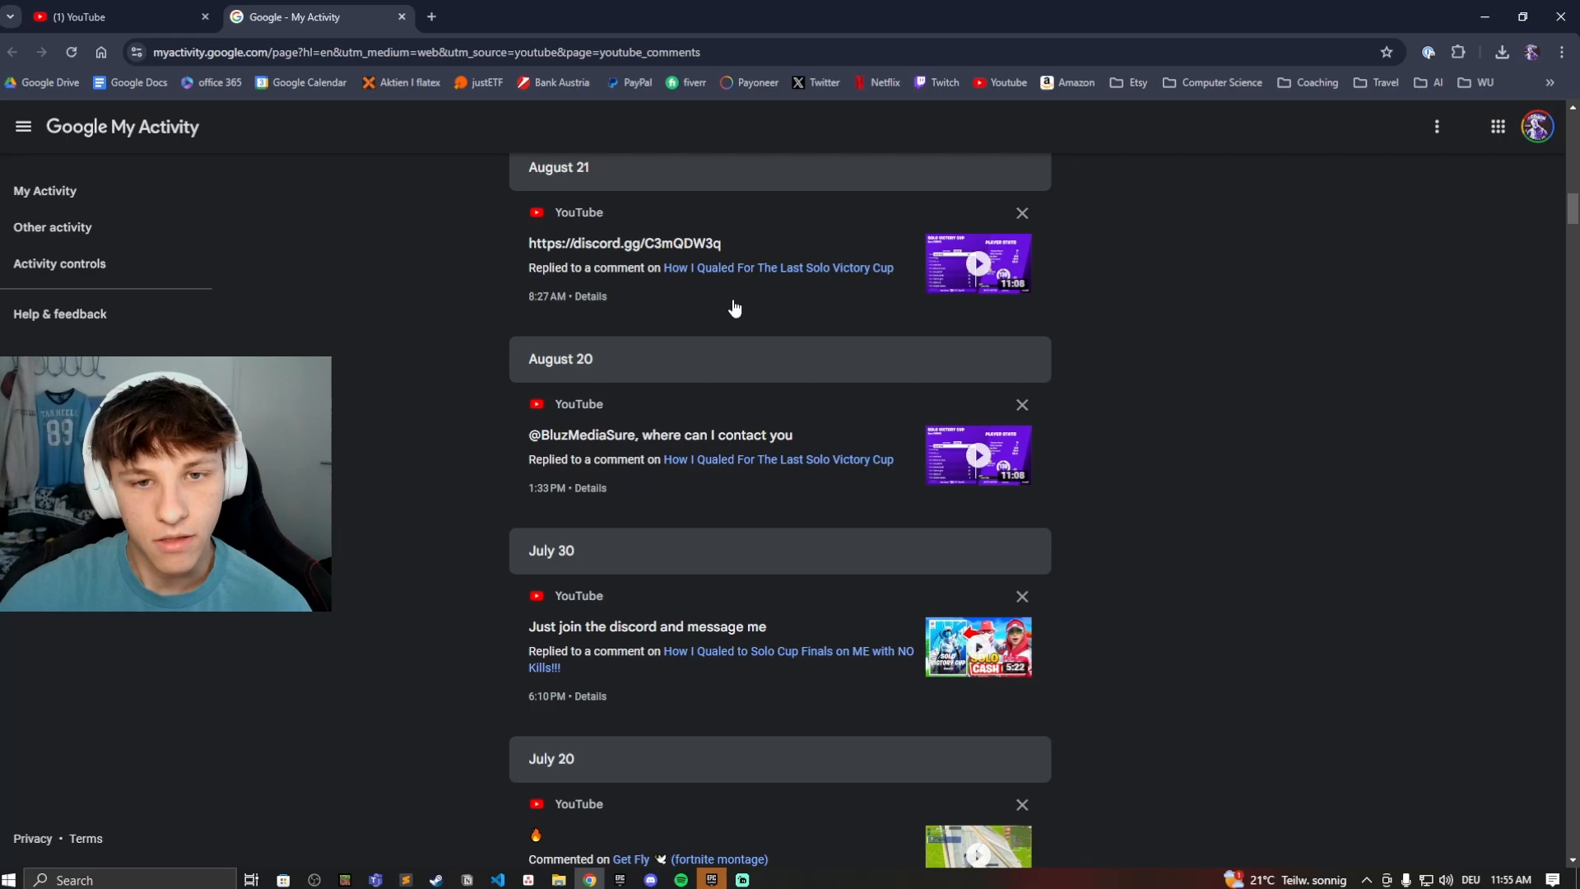
pyautogui.scroll(-3)
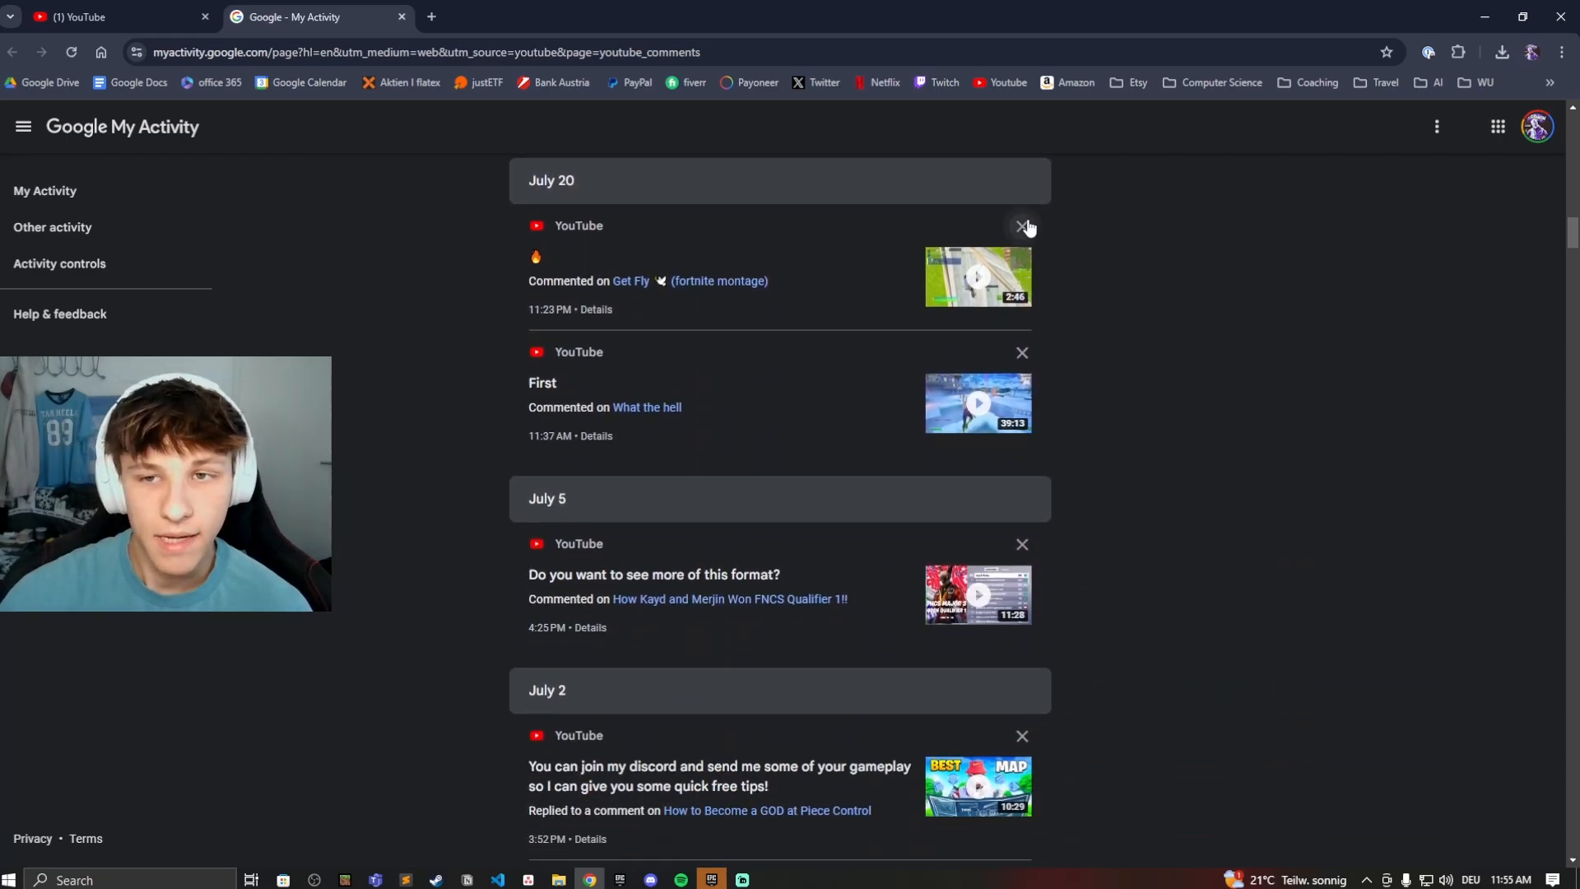
pyautogui.click(1022, 225)
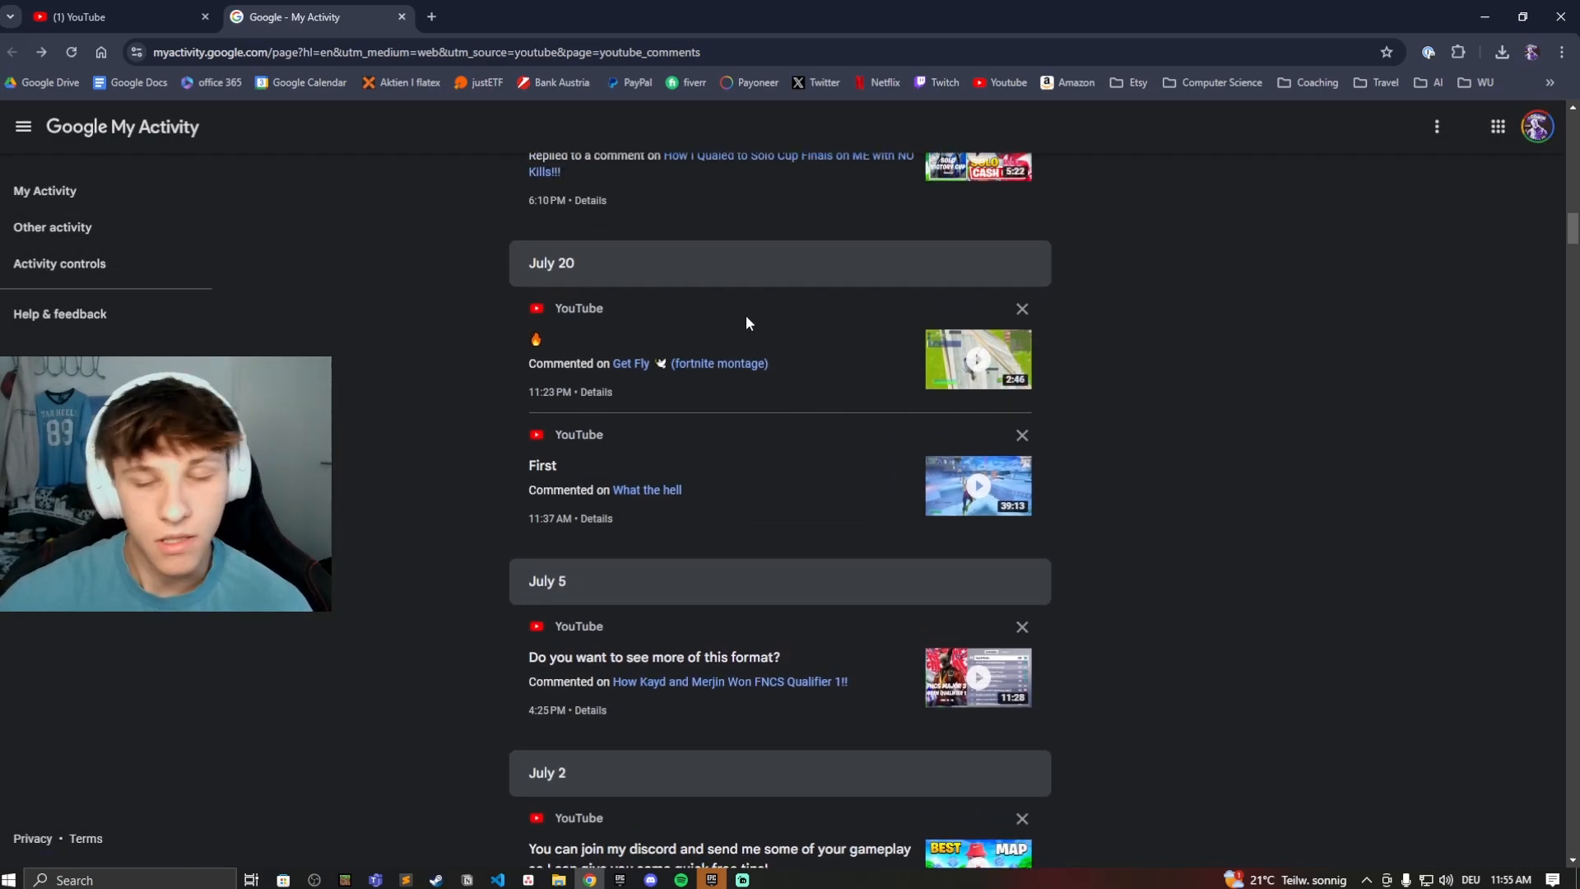
pyautogui.scroll(-3)
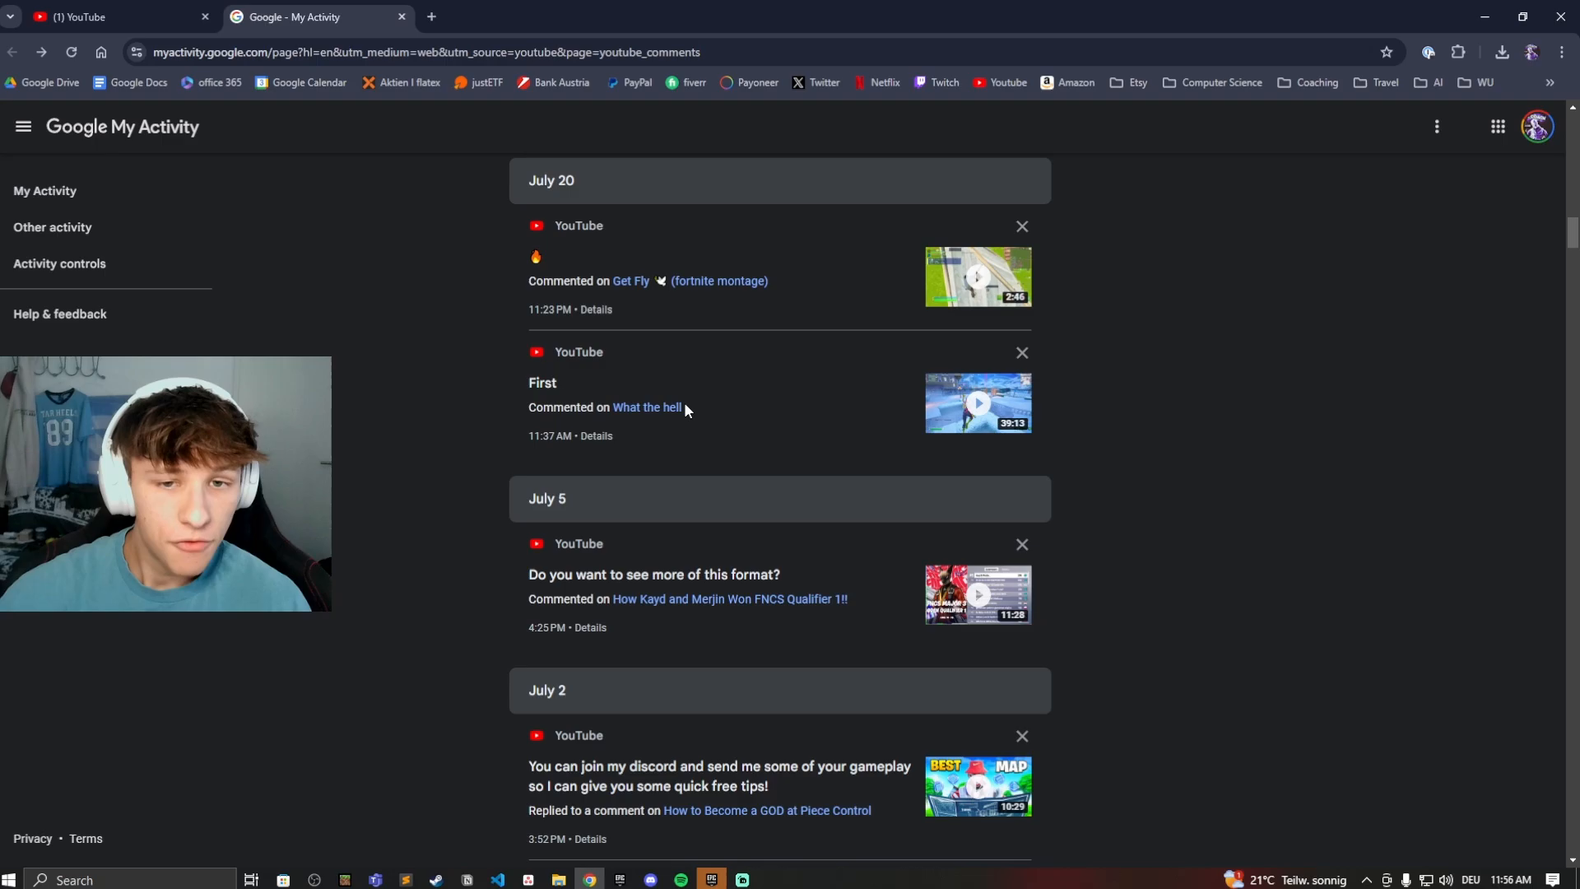
pyautogui.moveTo(745, 403)
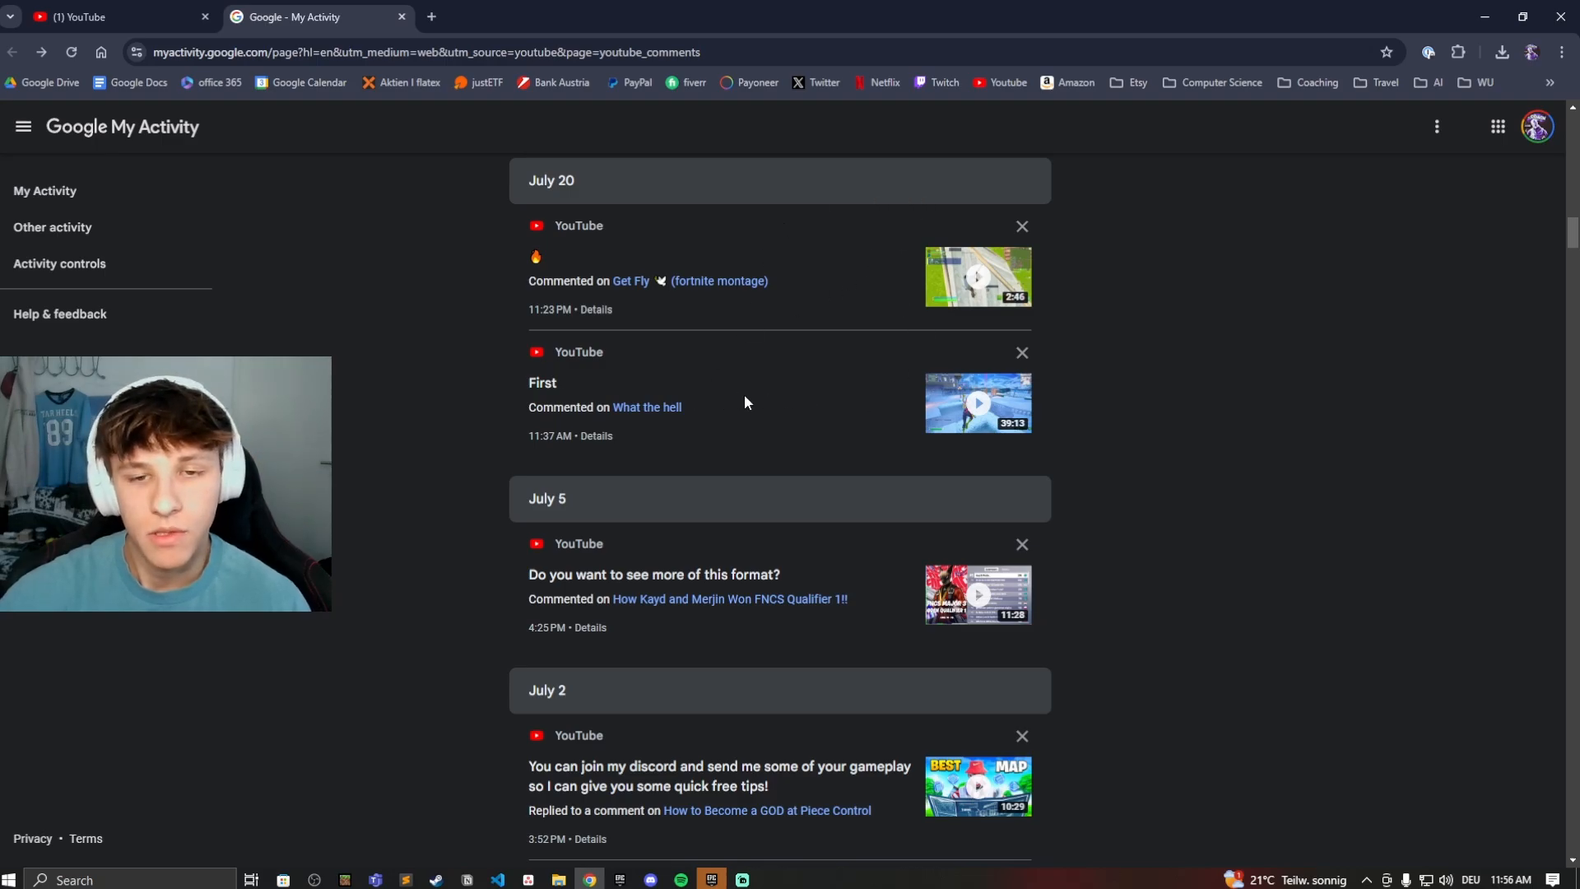
pyautogui.moveTo(927, 594)
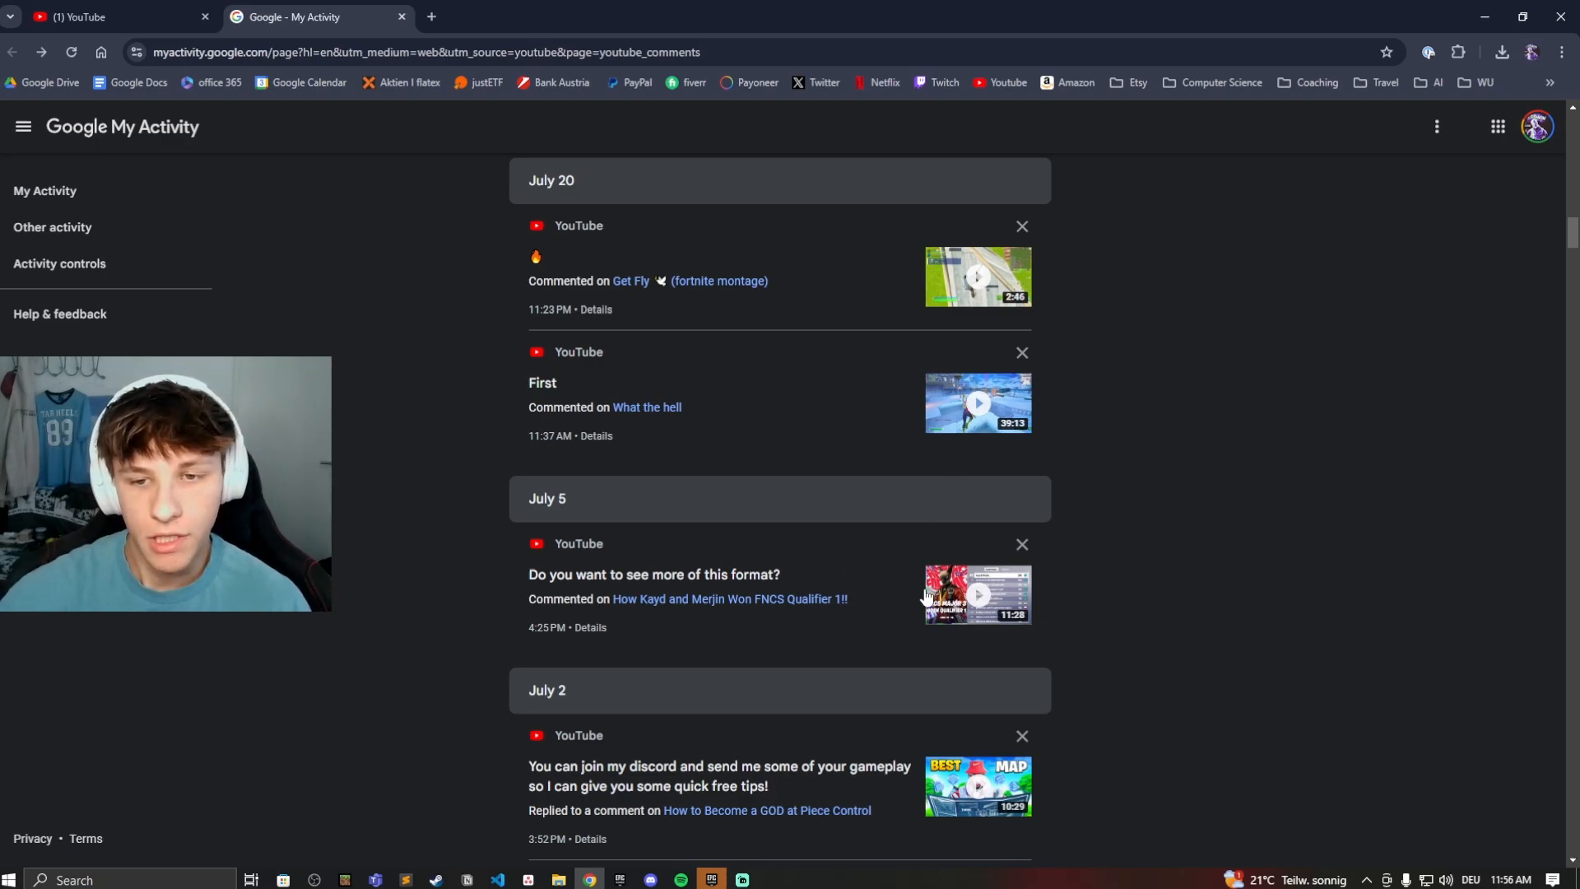
pyautogui.click(728, 598)
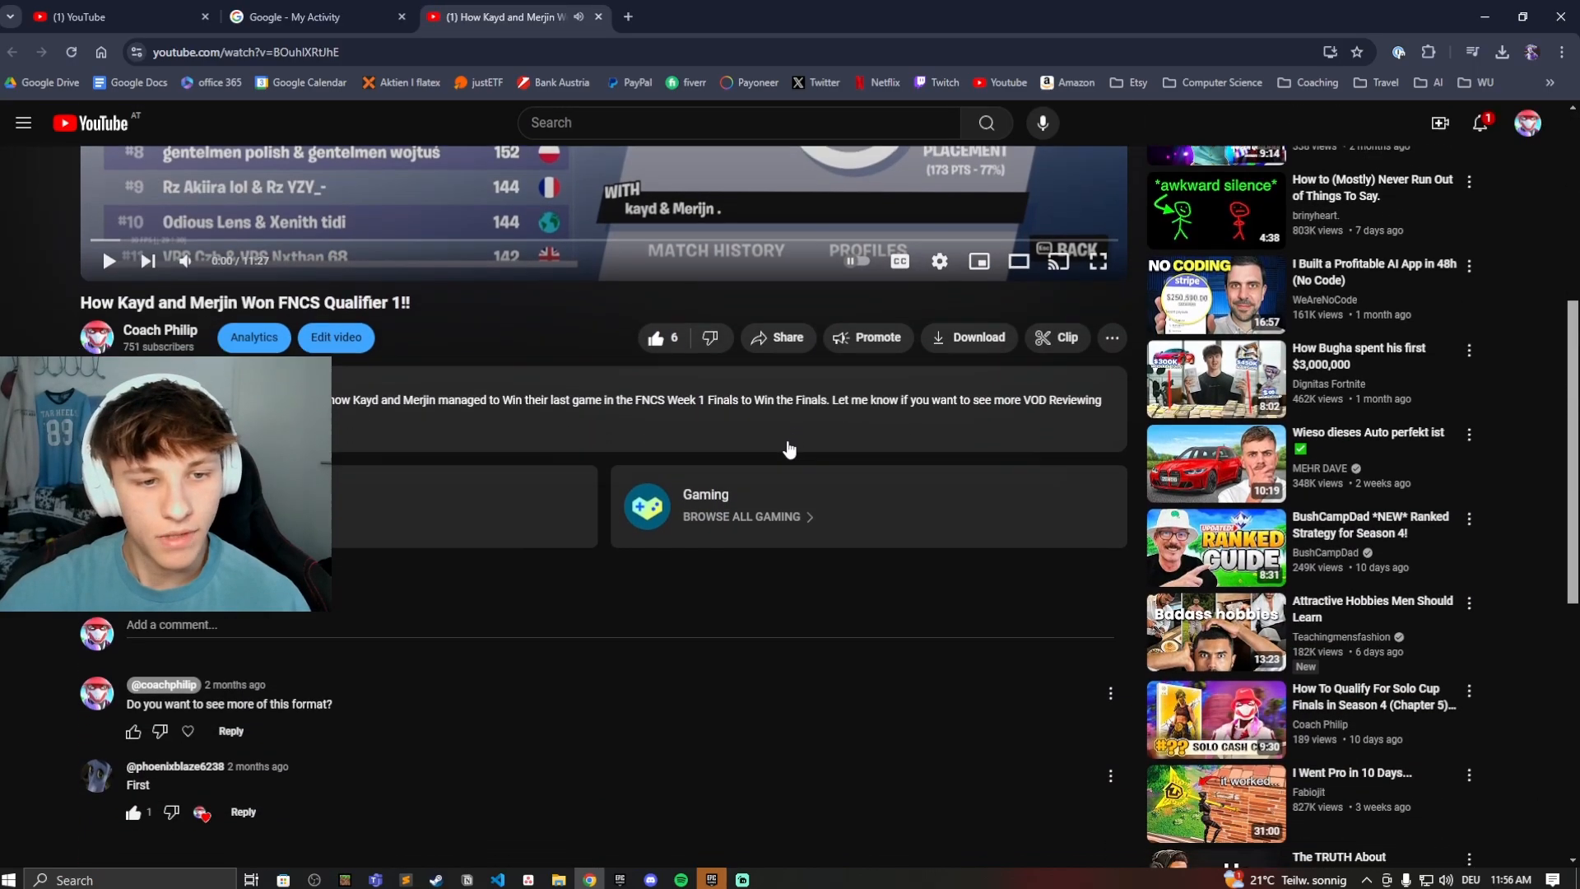
# - Show the Pin, Edit and Delete options for your comment on the FNCS Qualifier video
pyautogui.click(1109, 693)
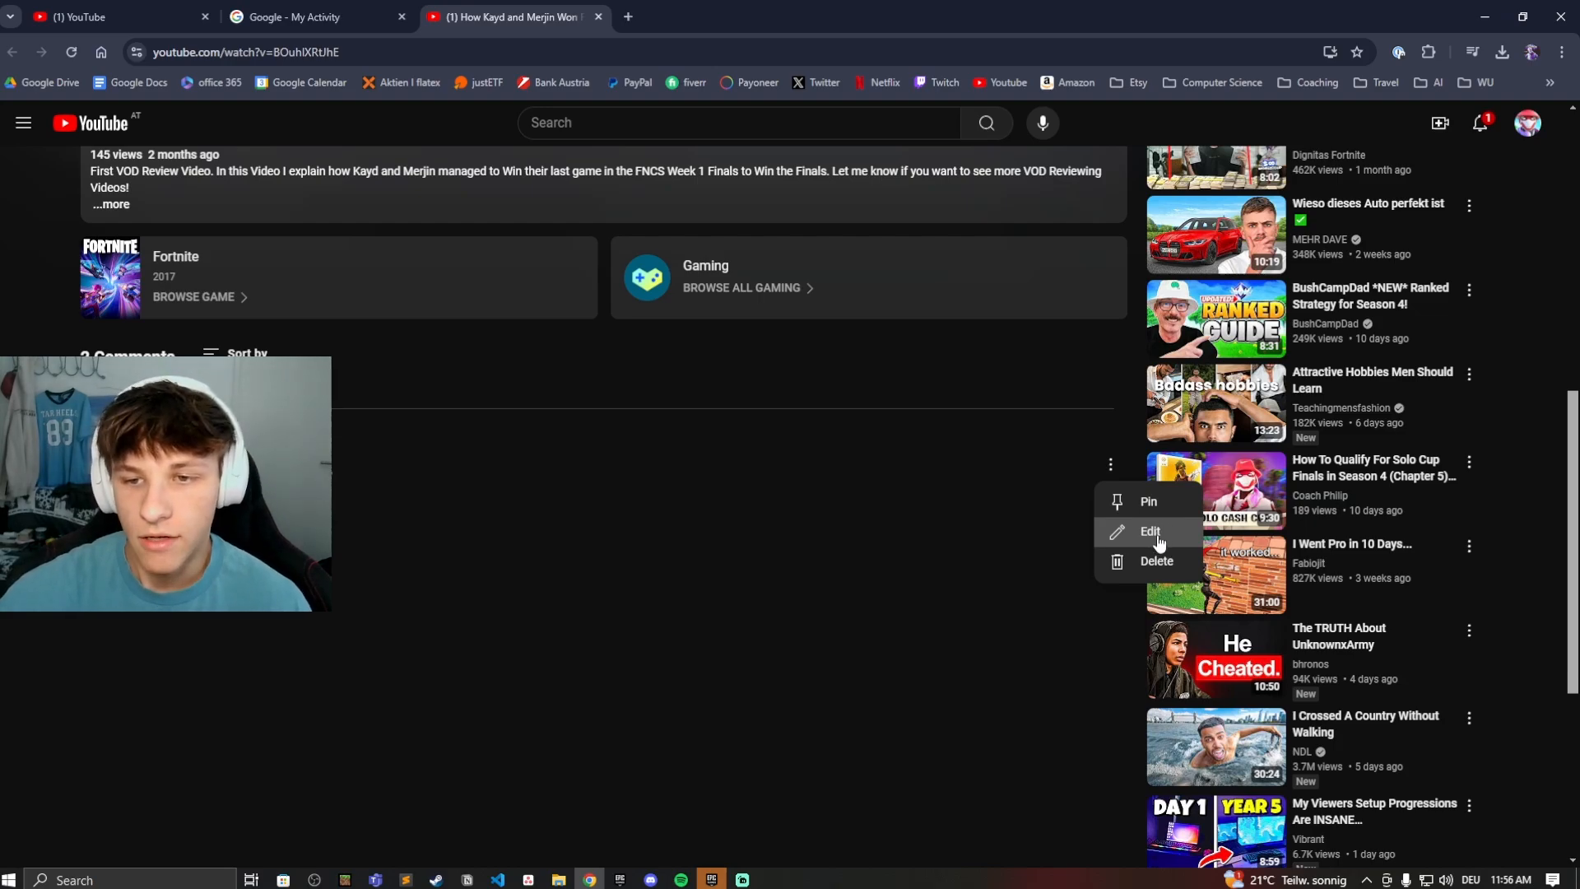
pyautogui.moveTo(628, 33)
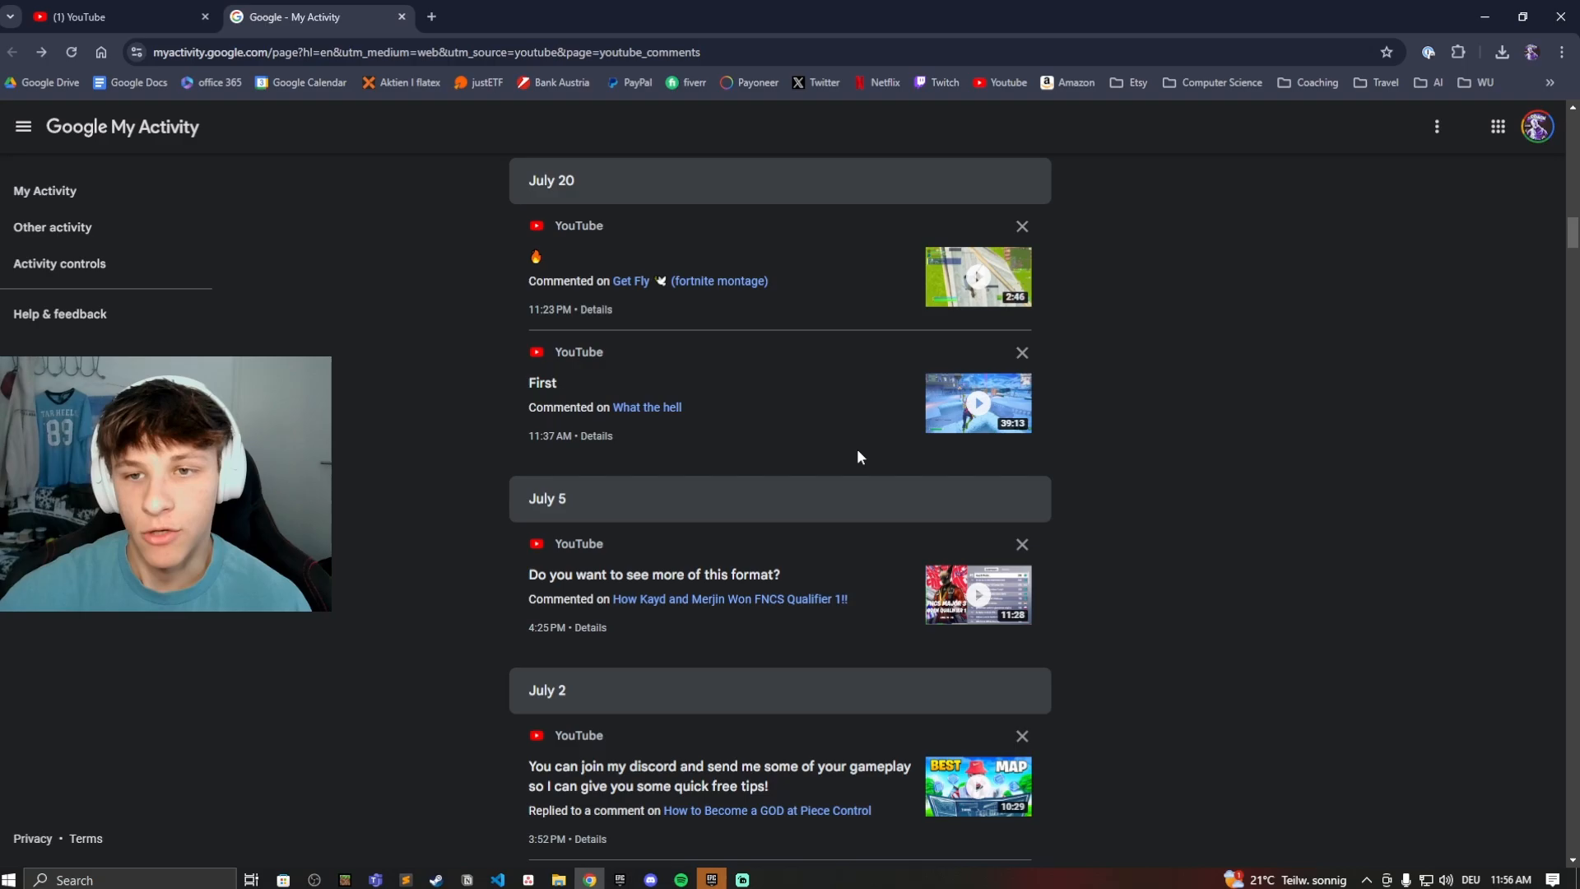
pyautogui.moveTo(771, 384)
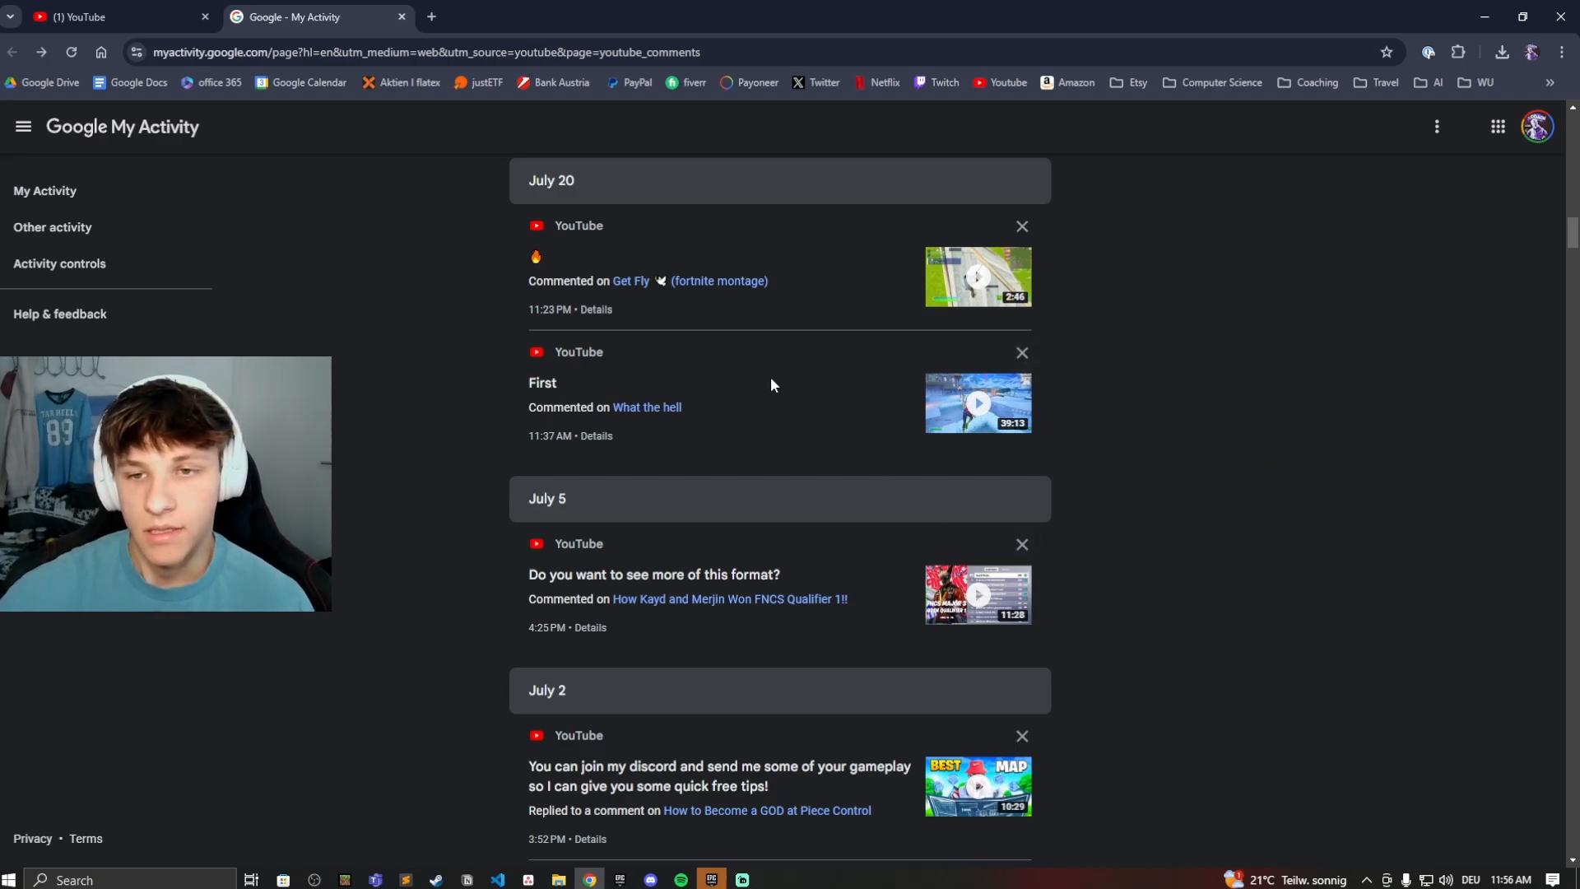
pyautogui.moveTo(1008, 618)
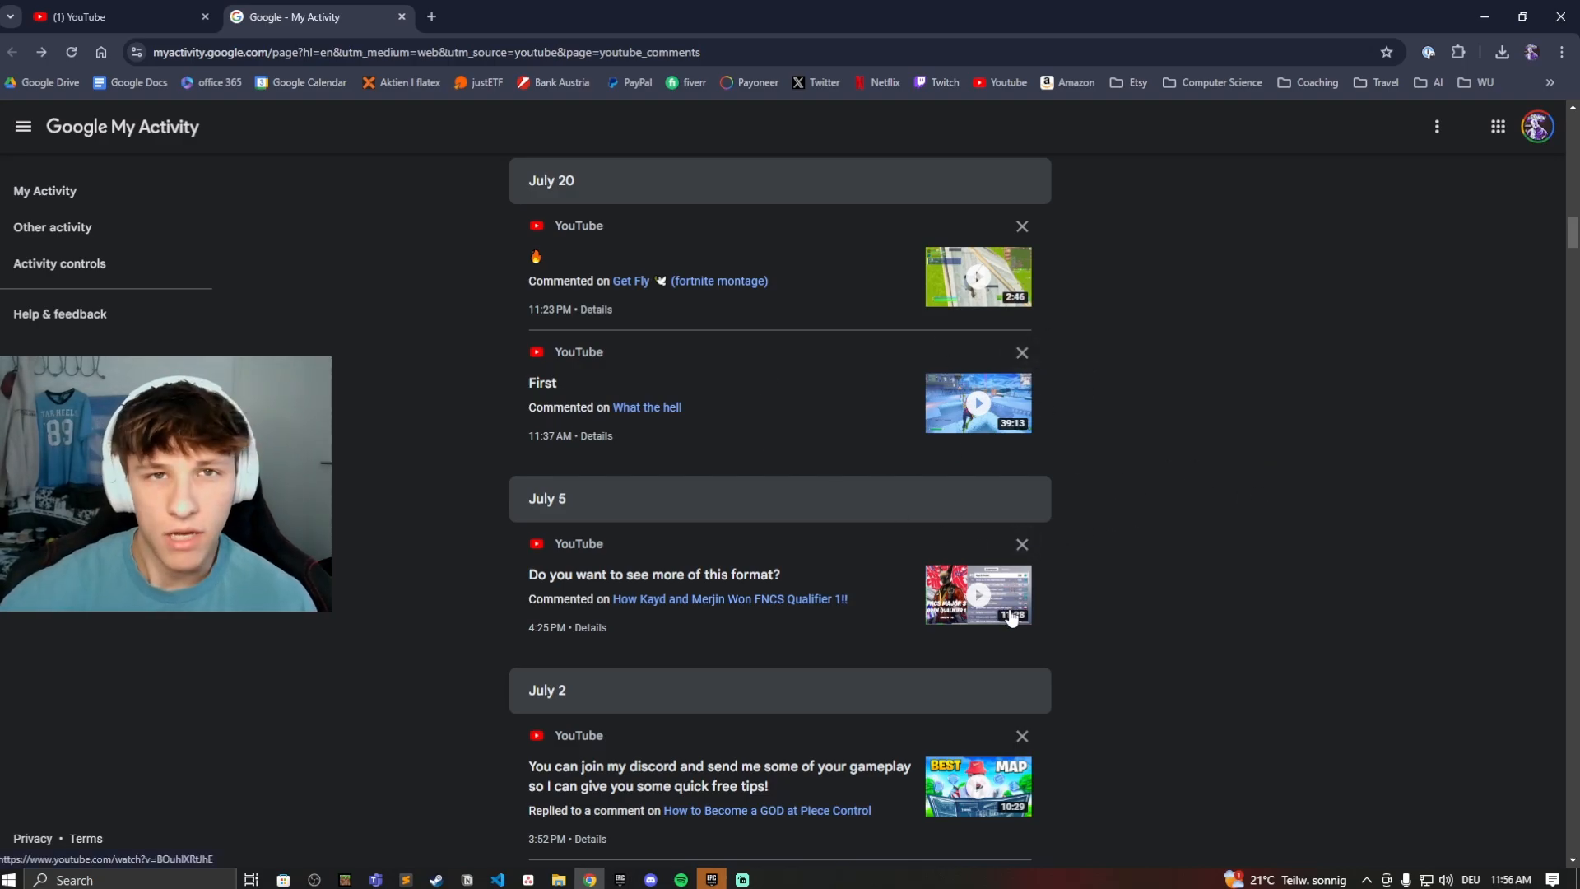
pyautogui.moveTo(1077, 661)
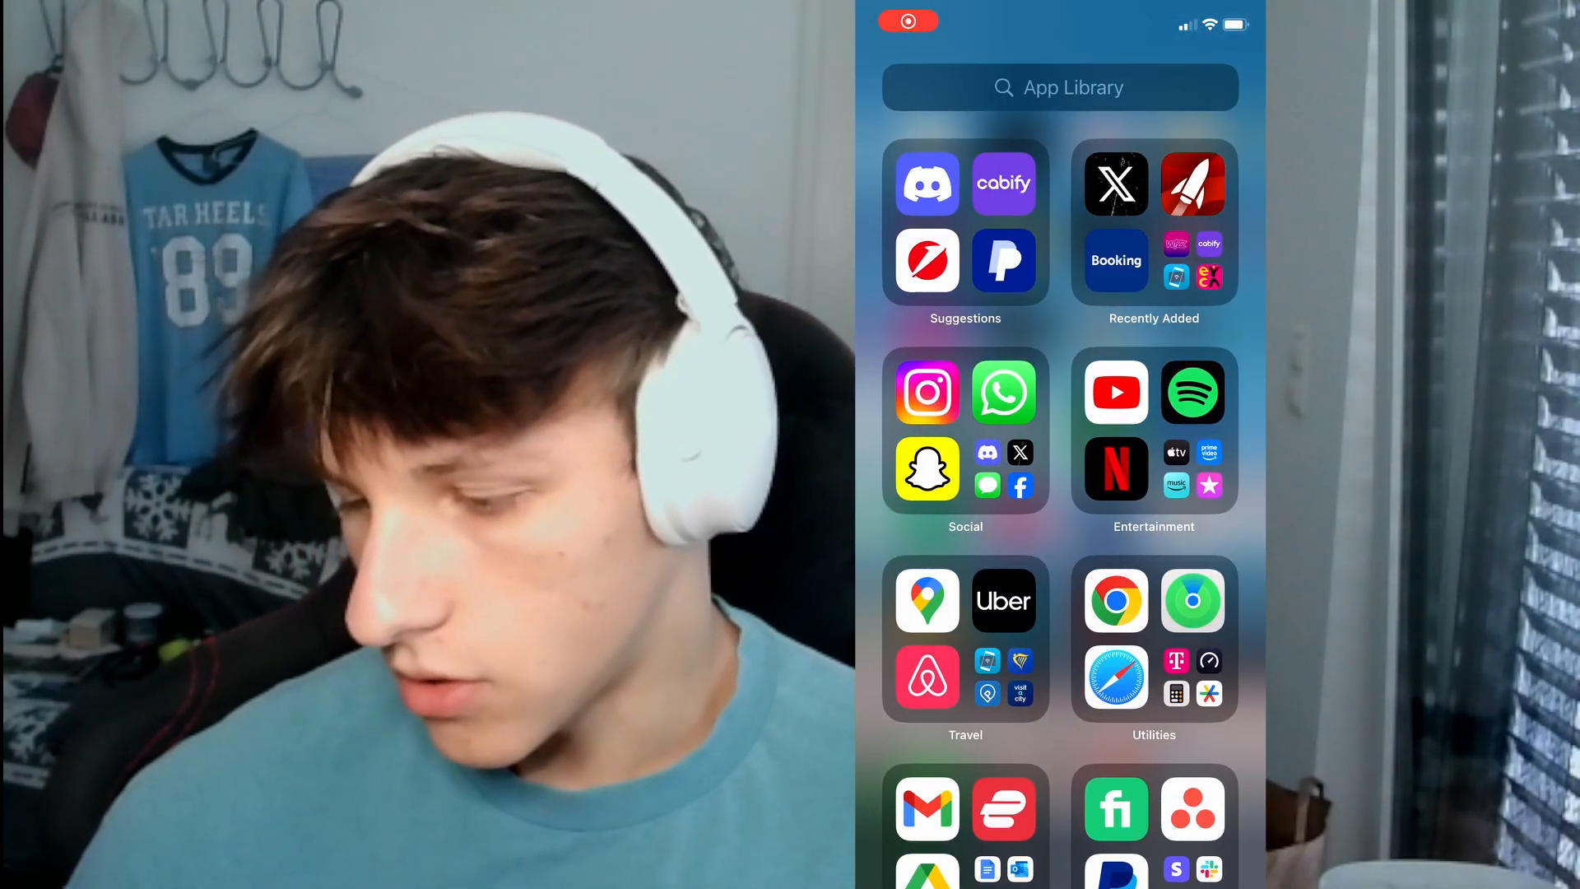
# - Launch the YouTube app and reach Settings via the You tab's gear icon
pyautogui.click(1114, 392)
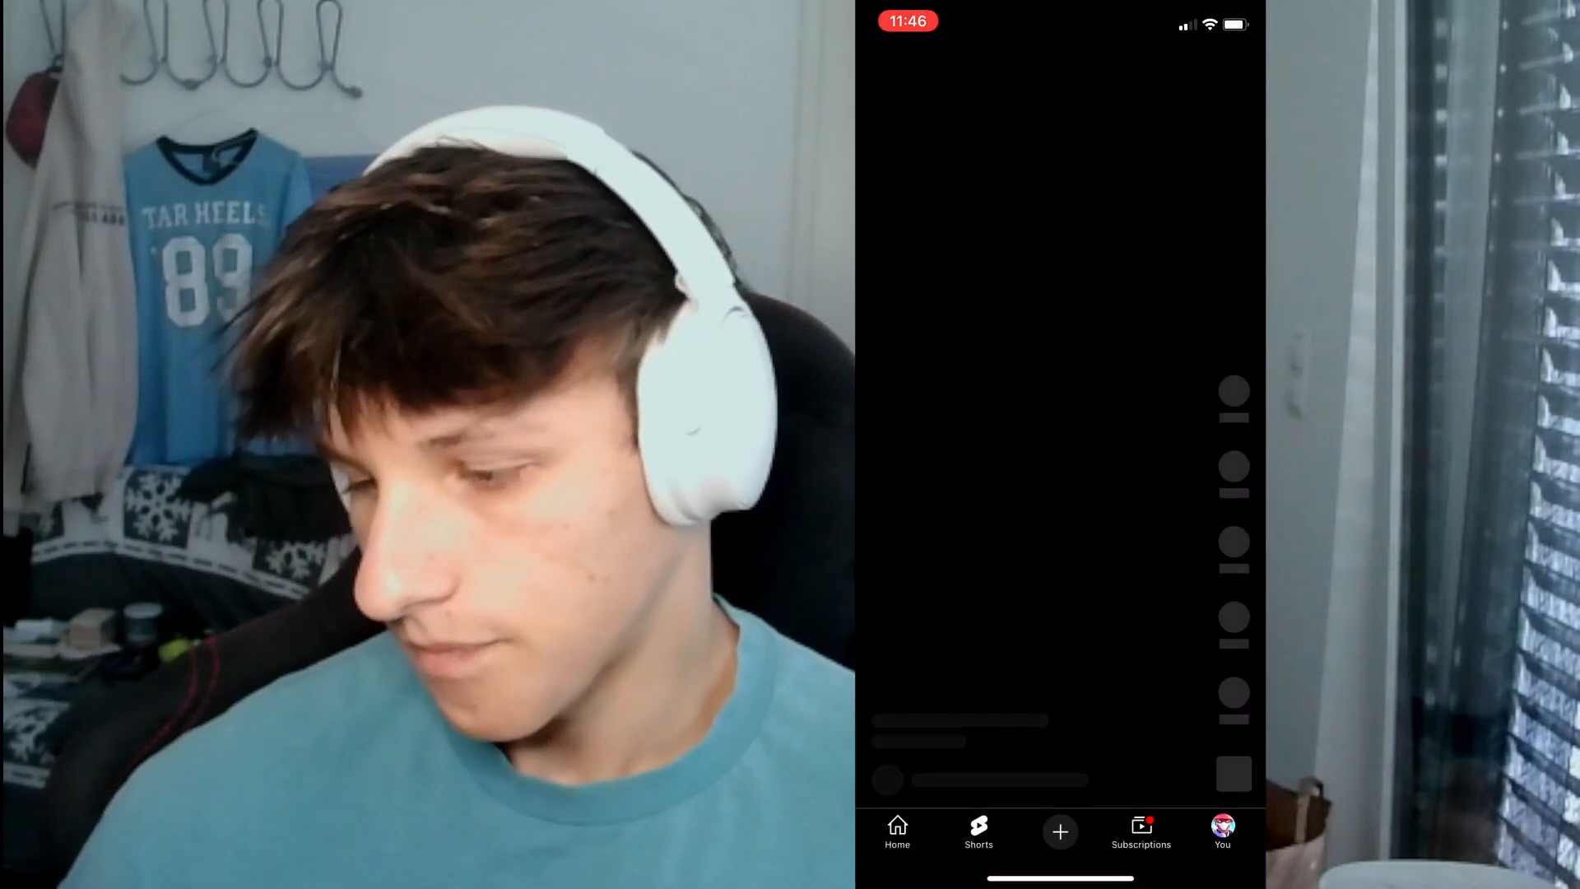
pyautogui.click(1221, 831)
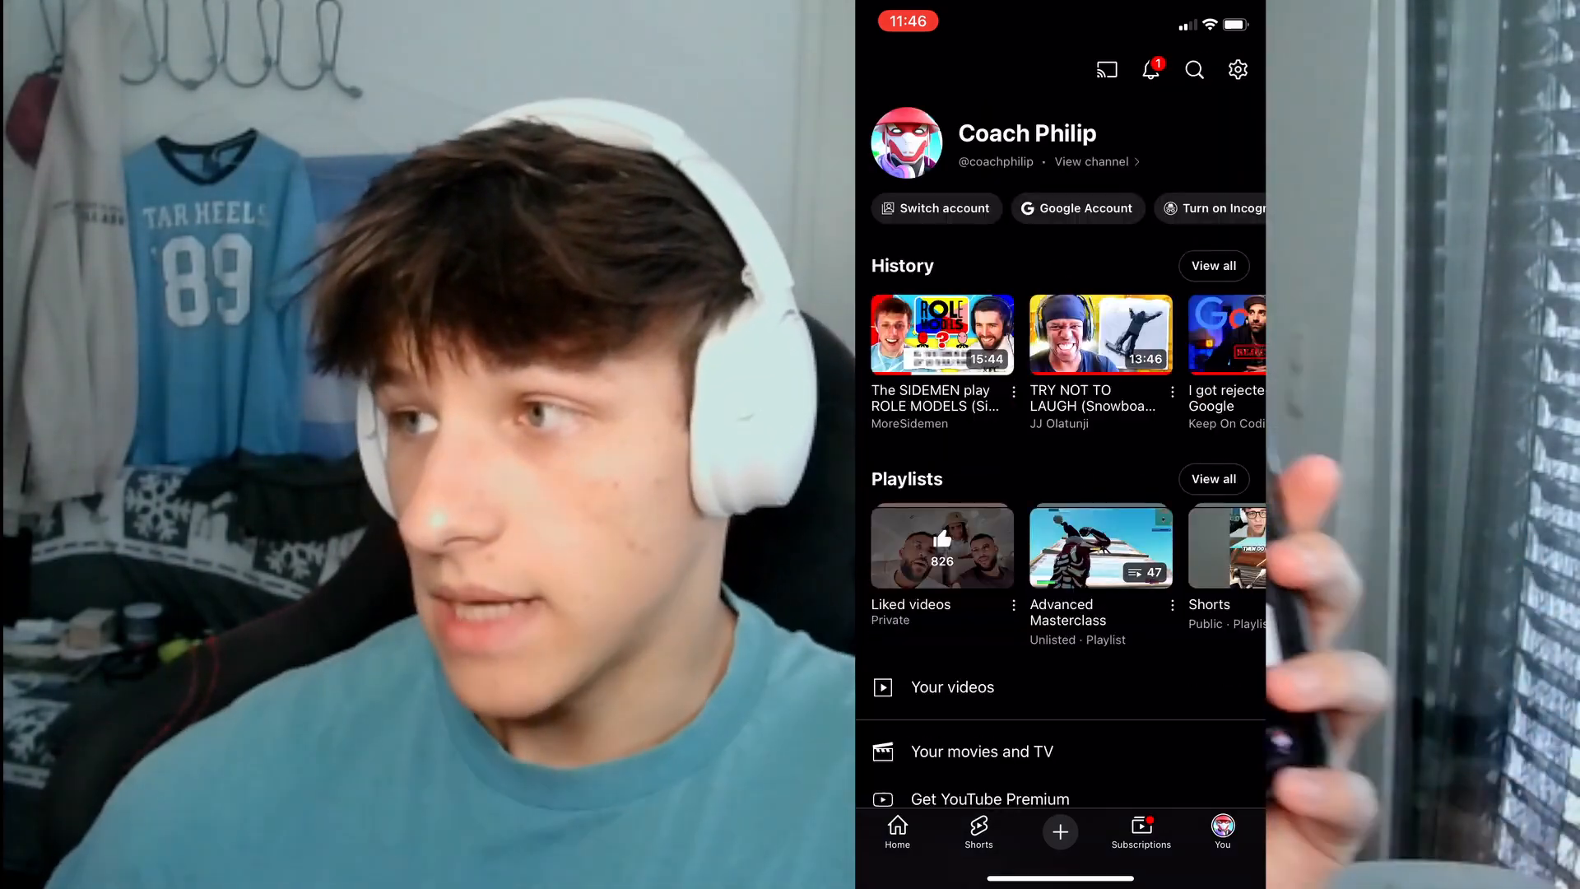
pyautogui.click(1238, 70)
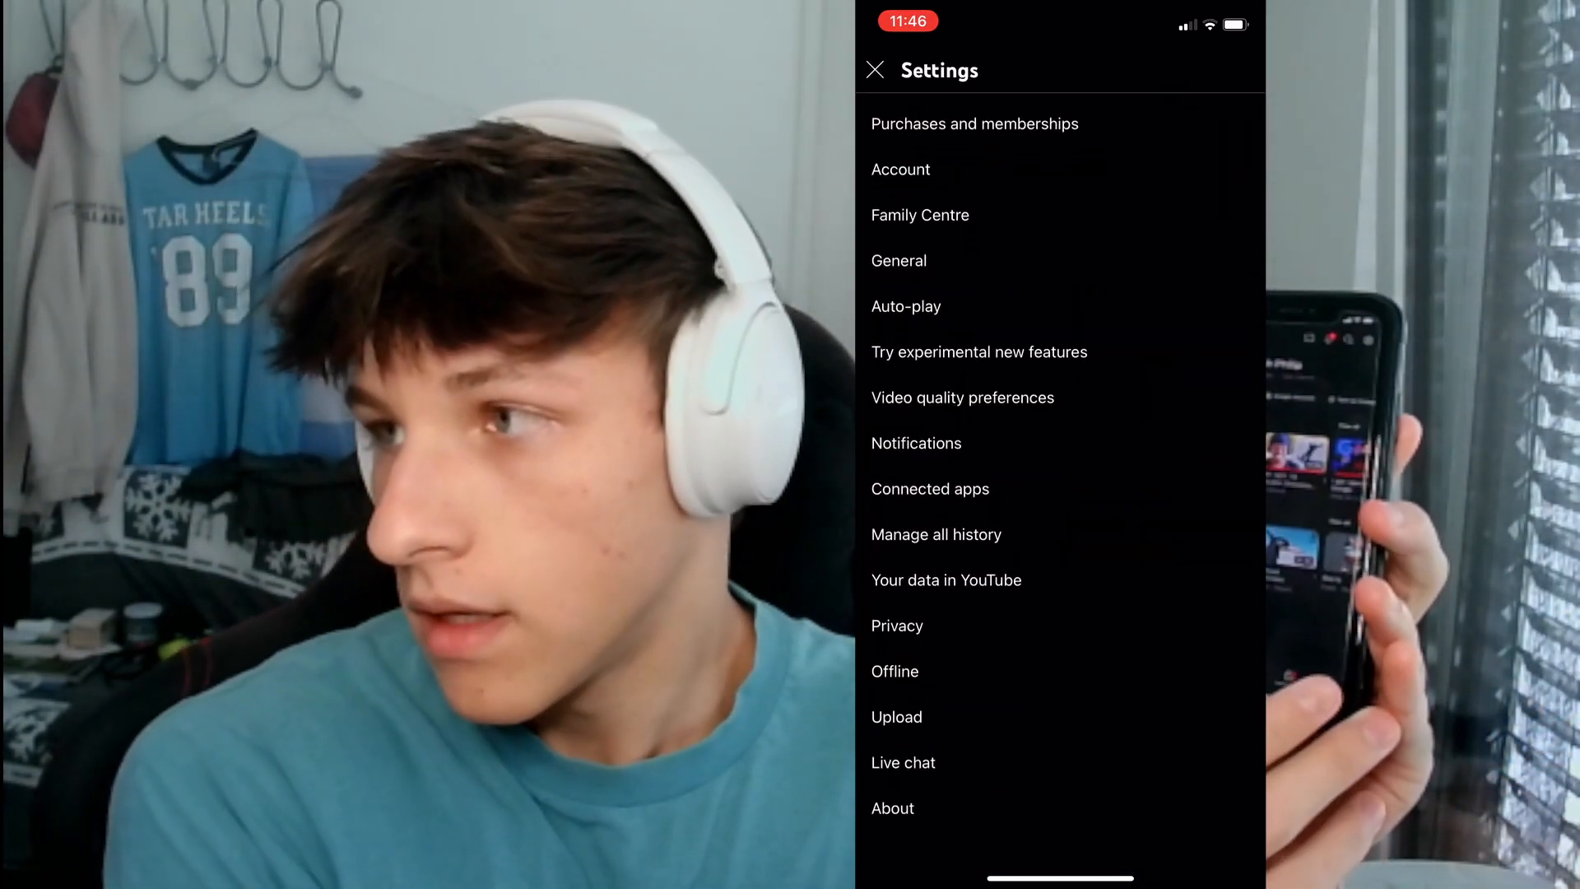
pyautogui.scroll(3)
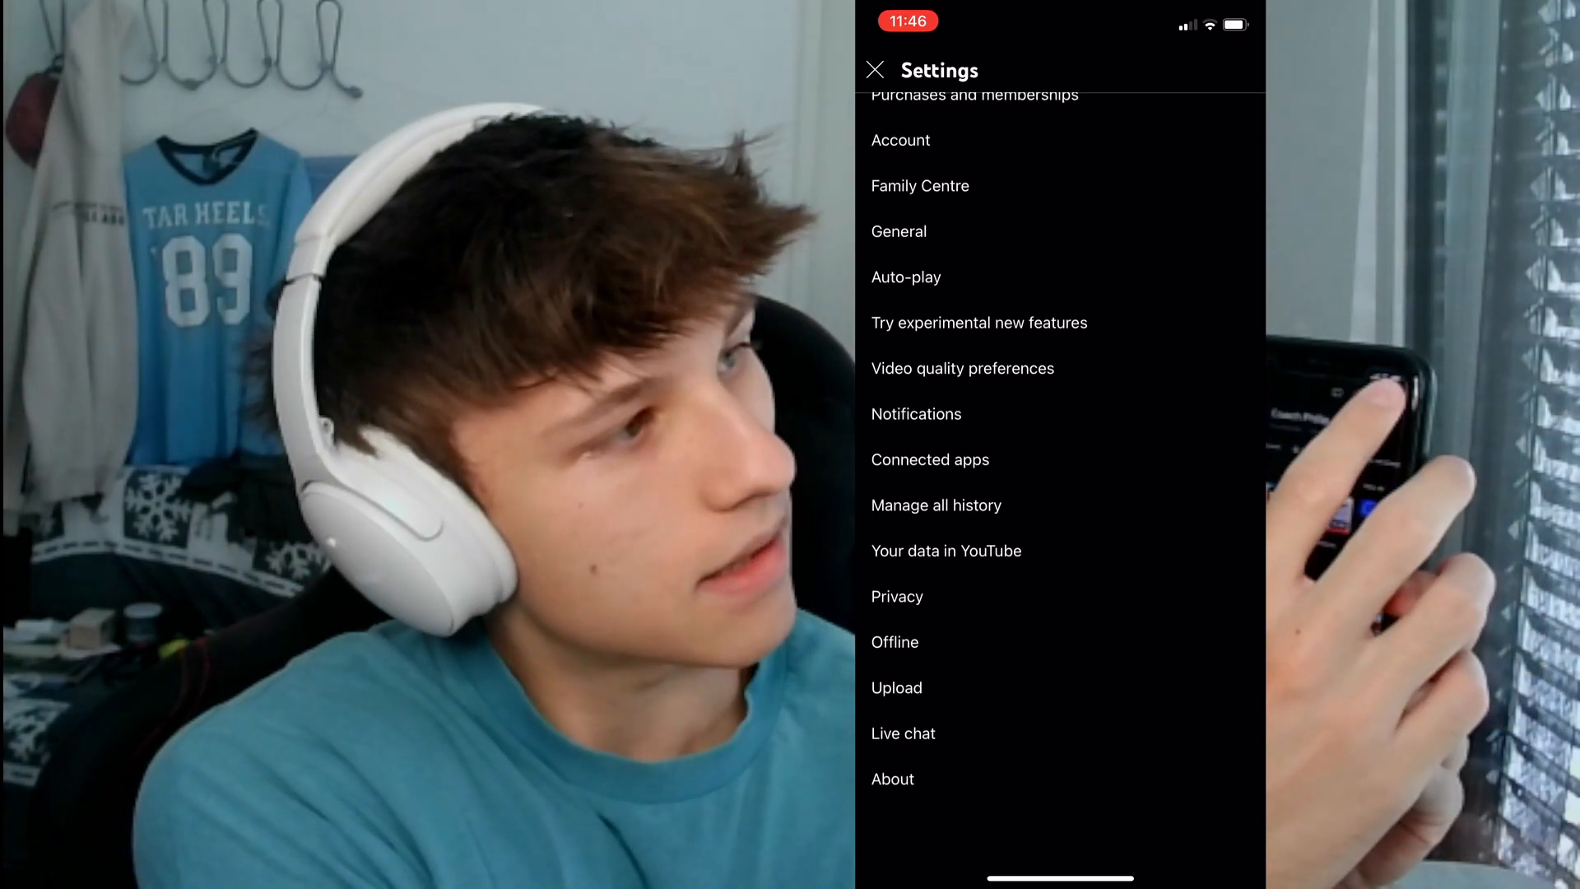
pyautogui.scroll(3)
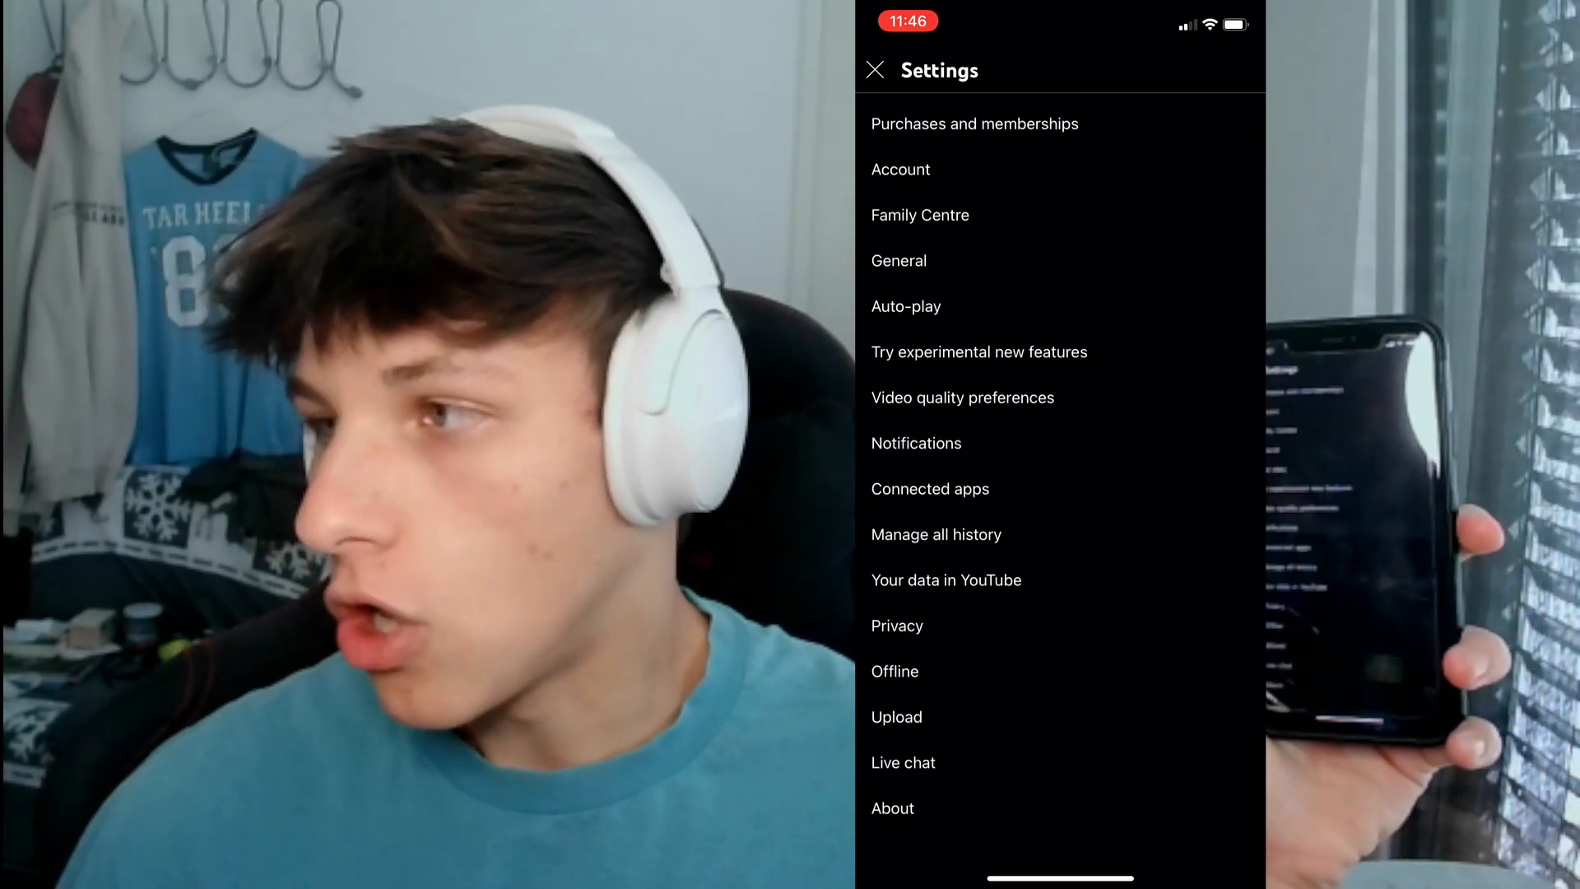
# - Open Manage all history, dismiss the Safer with Google popup, and switch to Interactions
pyautogui.click(899, 170)
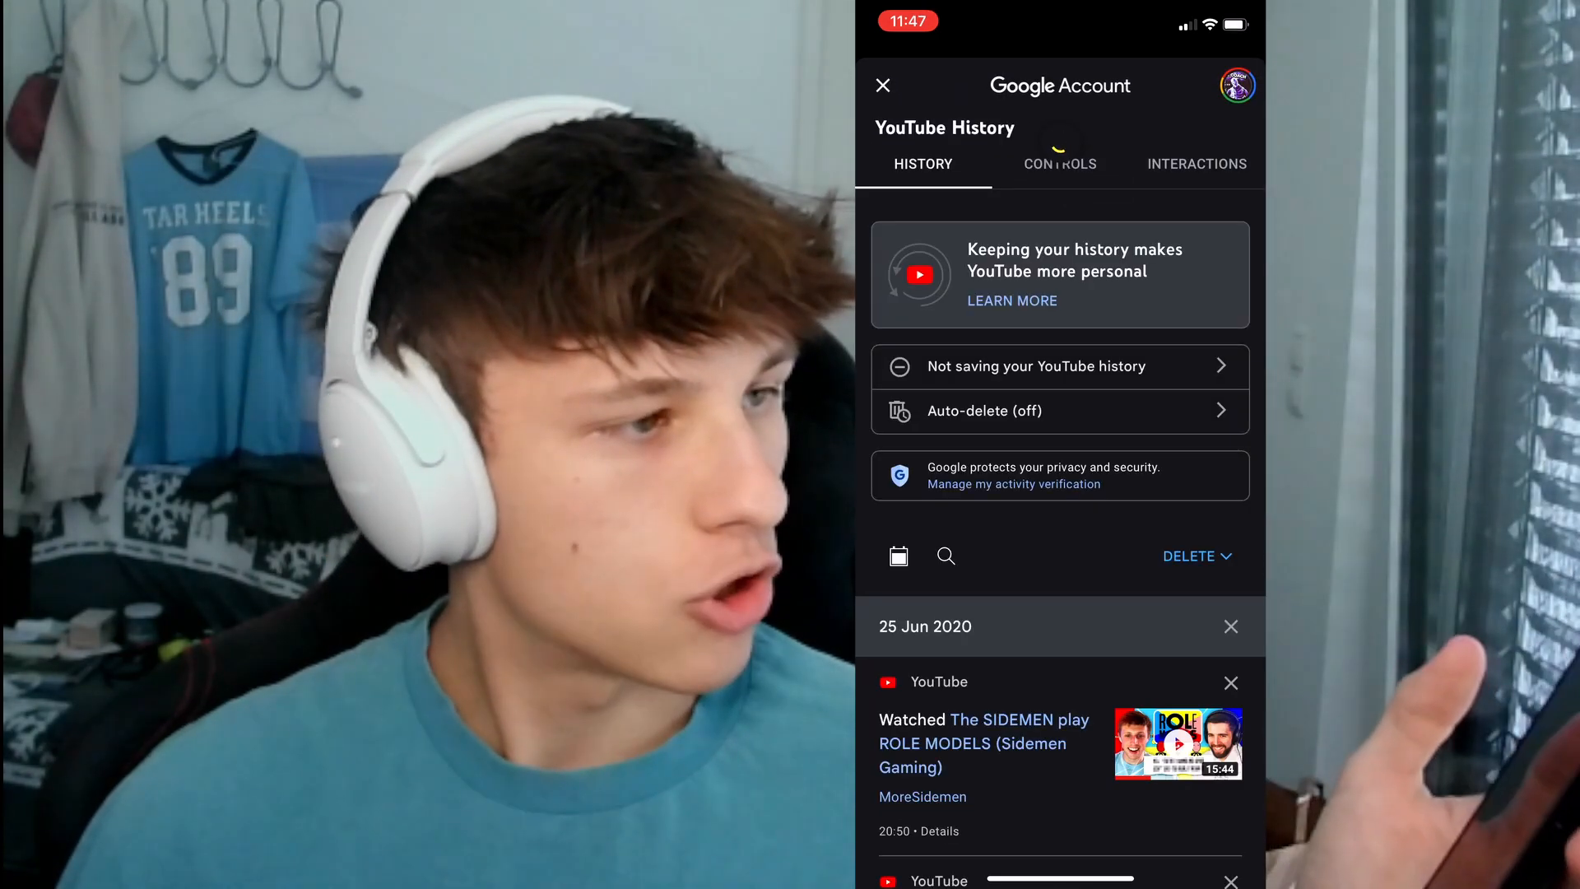
pyautogui.click(1013, 484)
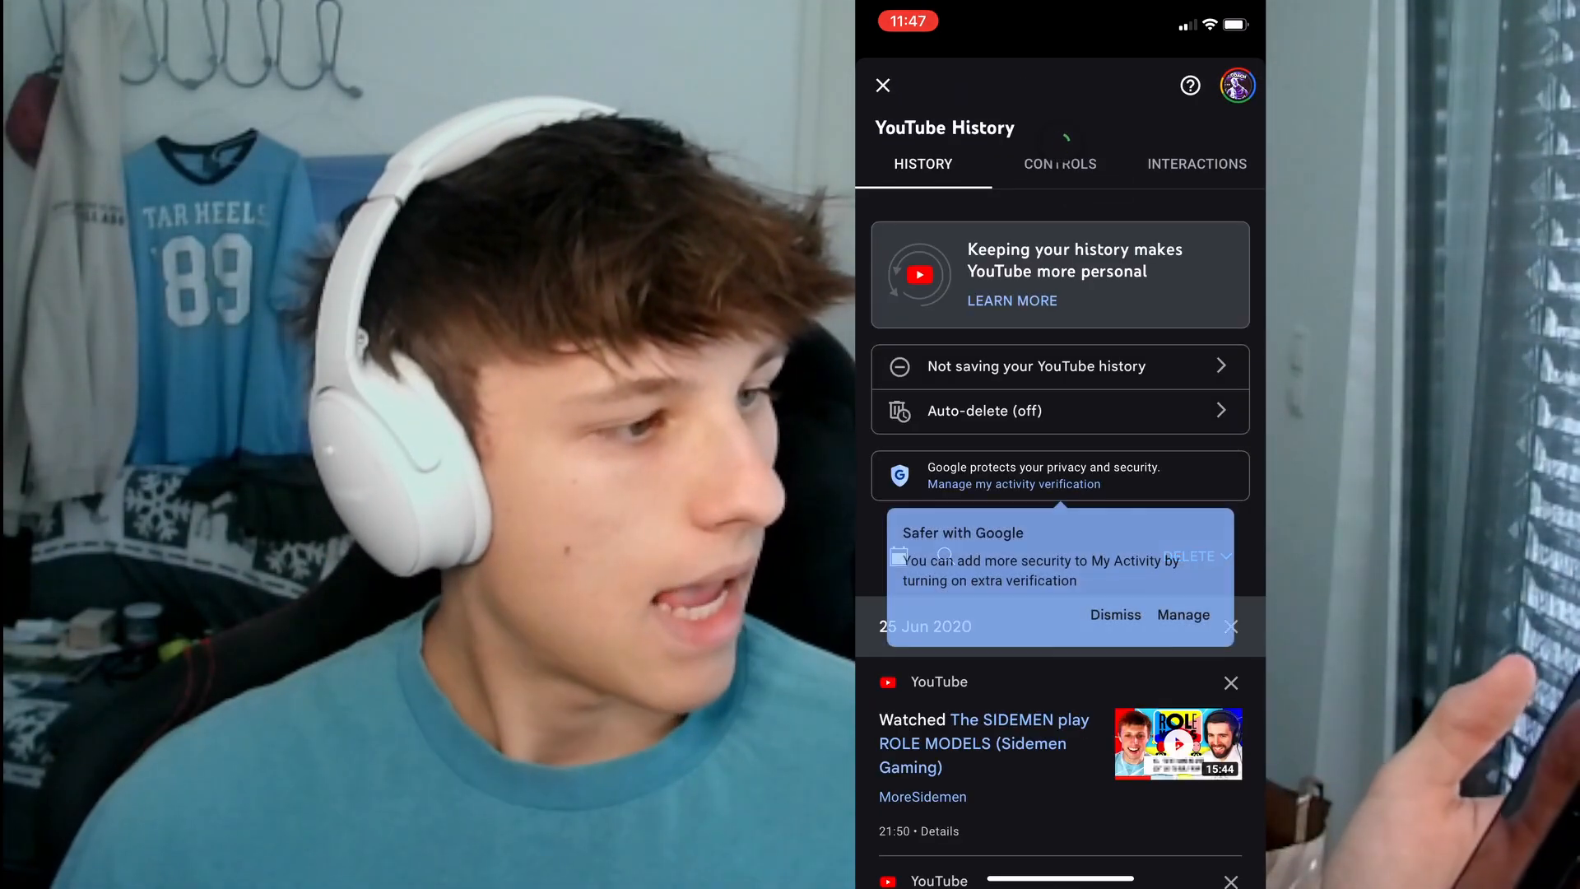
pyautogui.click(1116, 615)
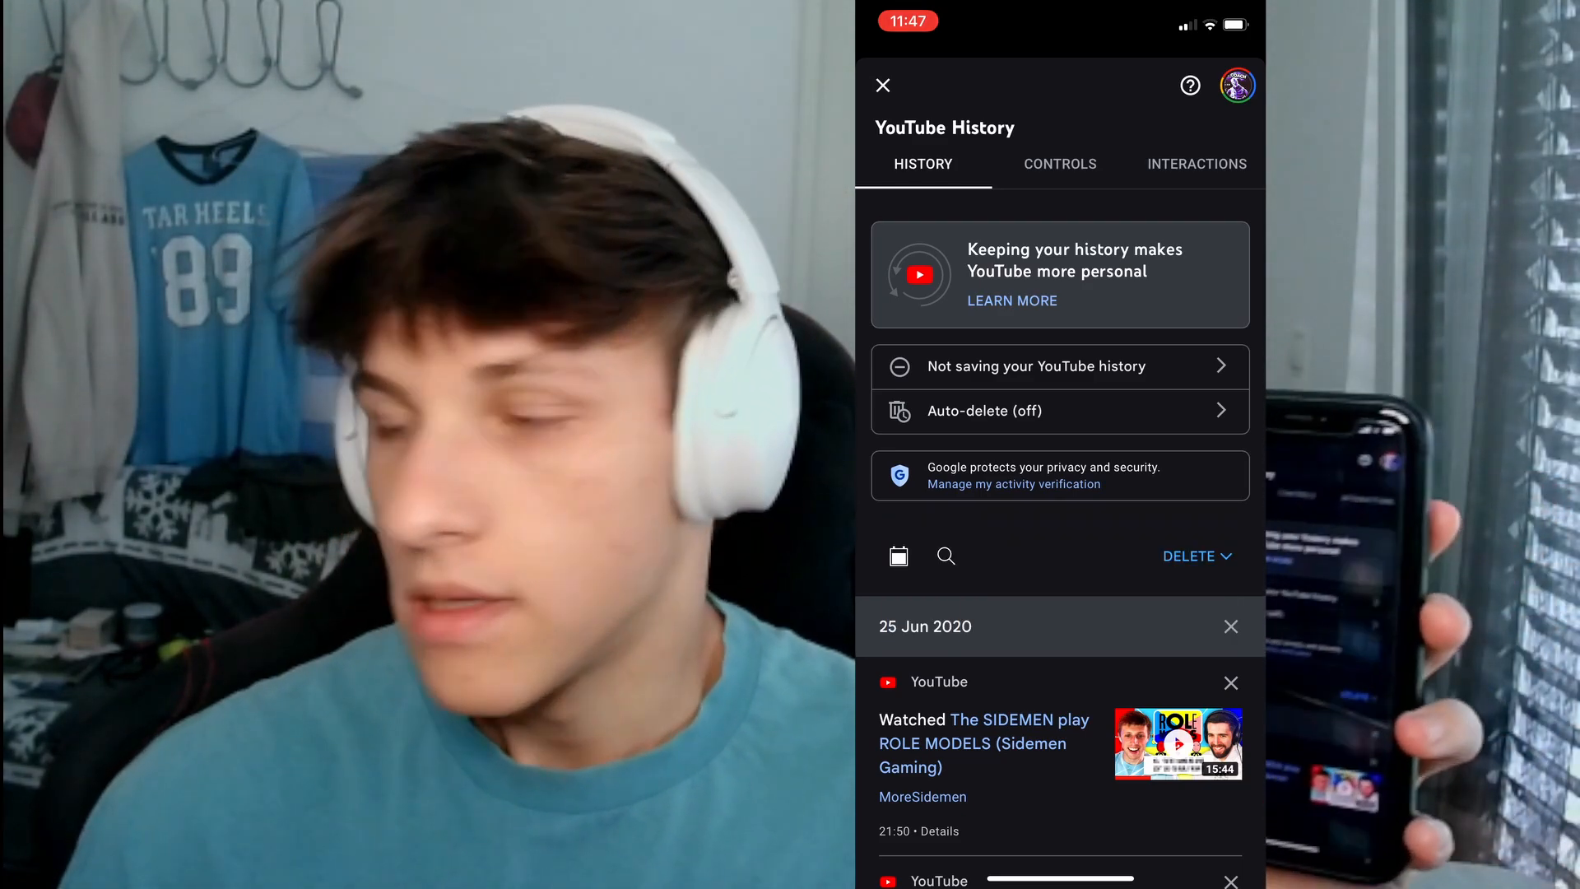
pyautogui.click(1195, 163)
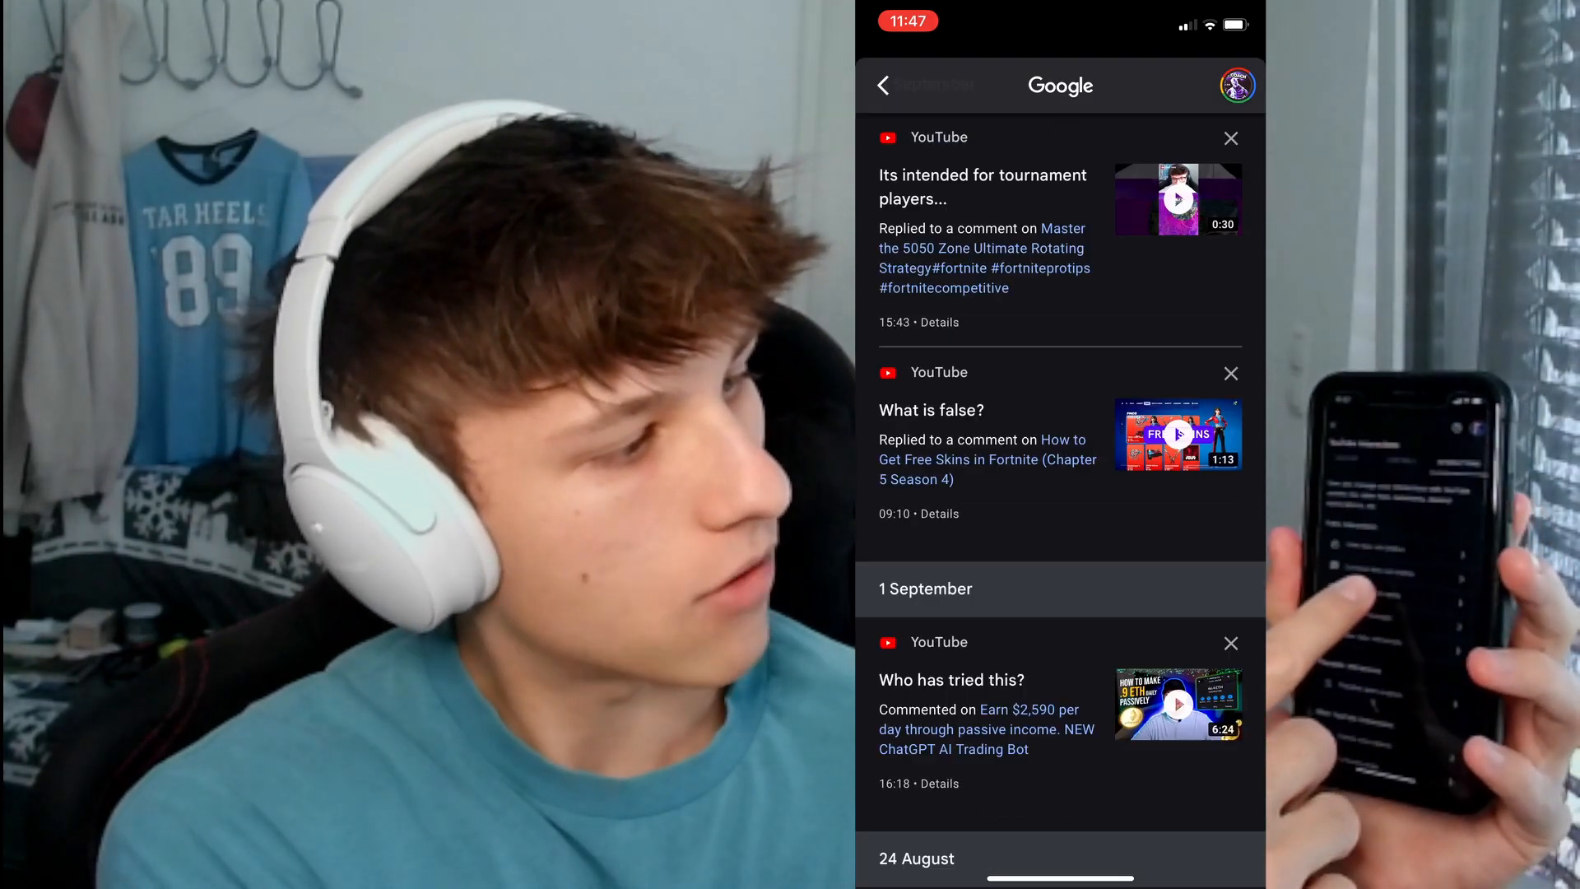
# - Scroll the comment record down to the August entries
pyautogui.scroll(-3)
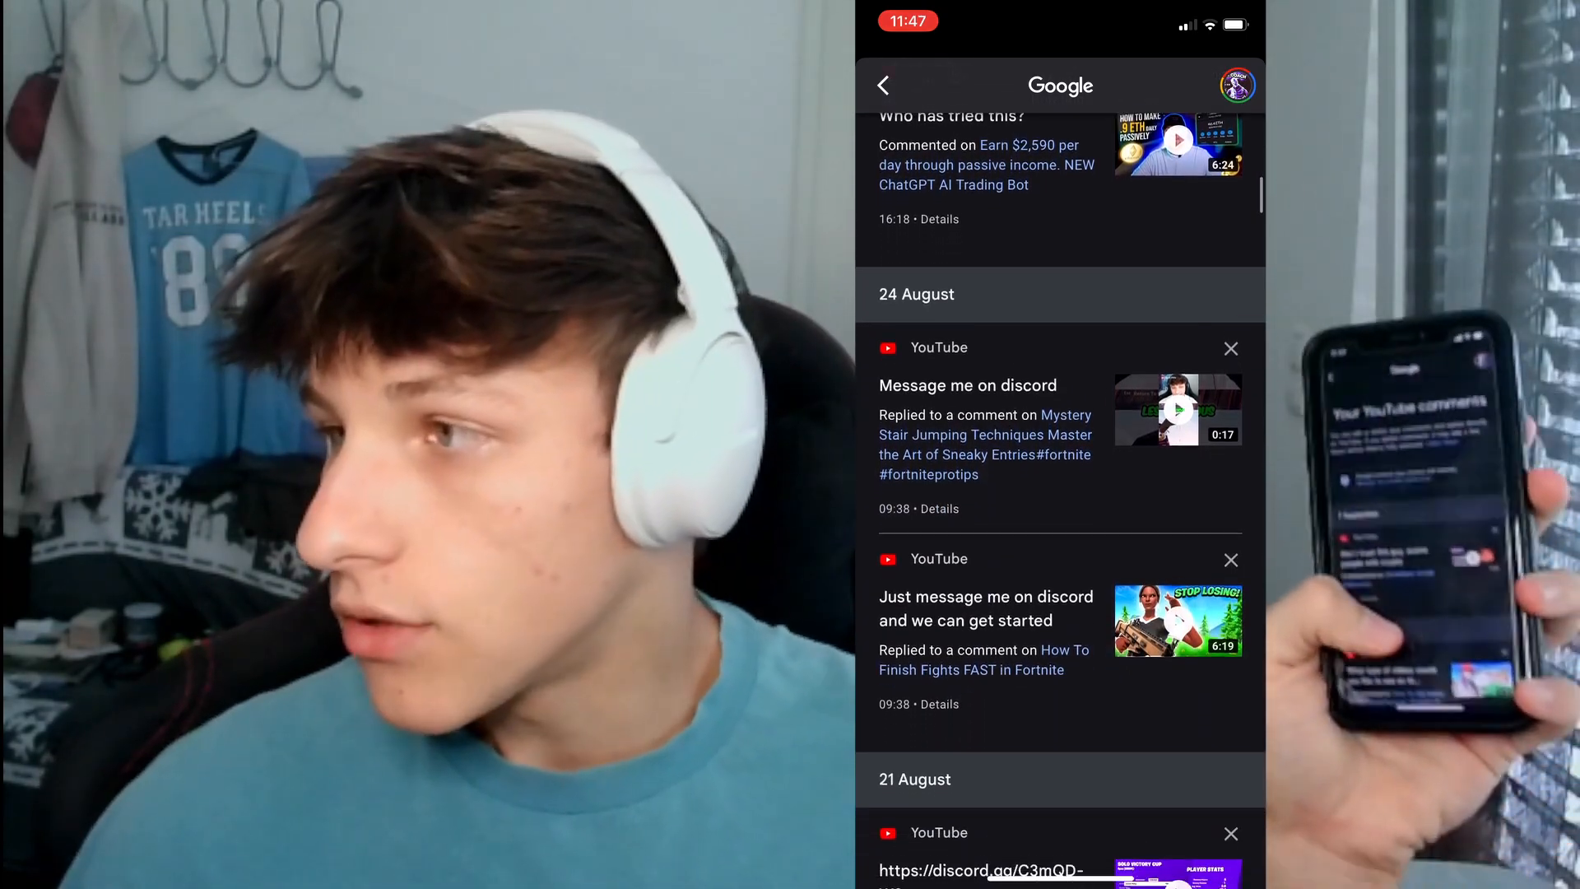